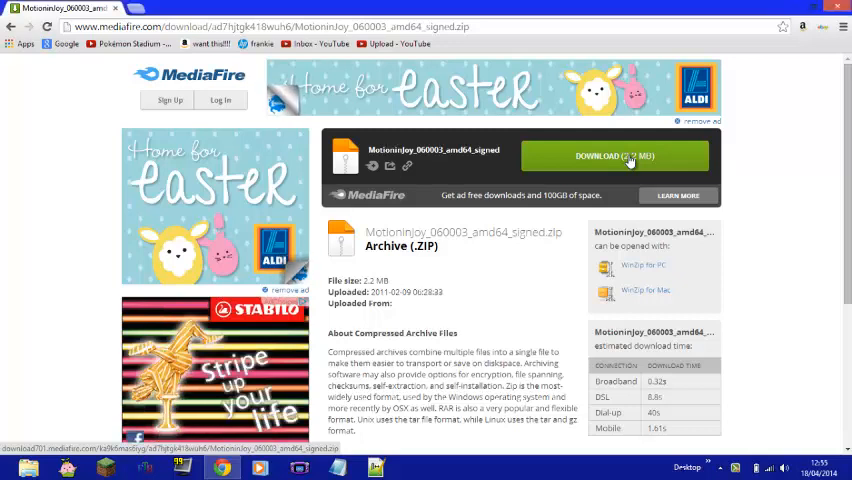
# Download the MotioninJoy driver zip archive from the MediaFire page.
pyautogui.click(612, 156)
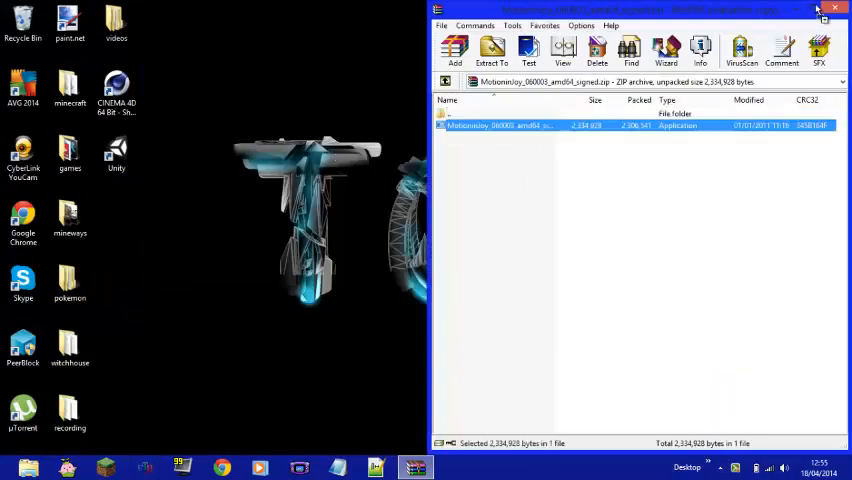
# Close WinRAR and drag the extracted MotioninJoy installer onto the desktop to run it.
pyautogui.click(836, 8)
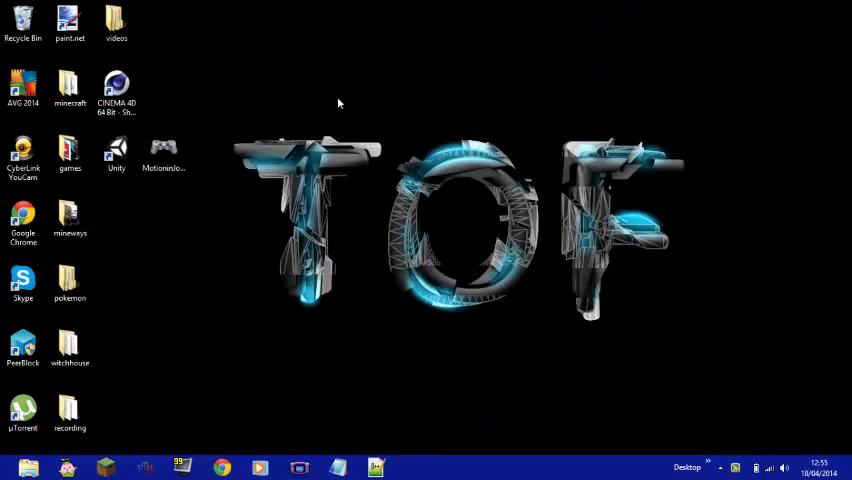
pyautogui.moveTo(164, 150); pyautogui.dragTo(118, 224)
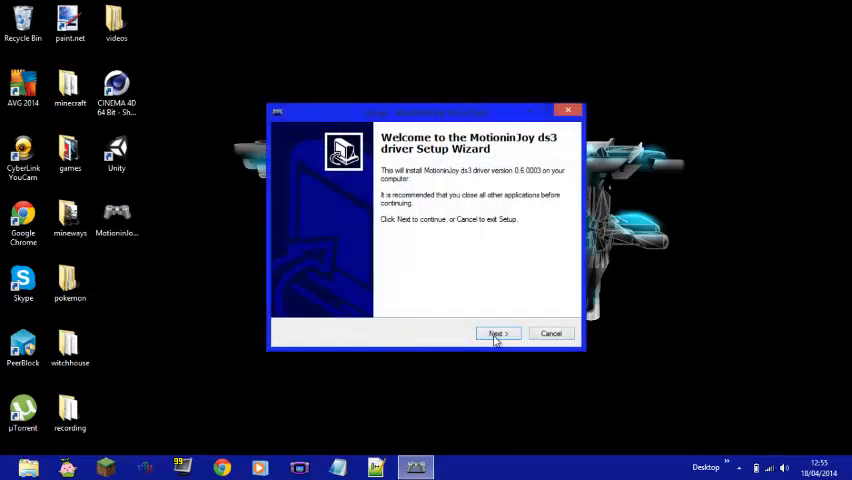
# Step through the wizard with the default Start Menu folder, drop the Quick Launch icon, and install the ds3 driver.
pyautogui.click(498, 332)
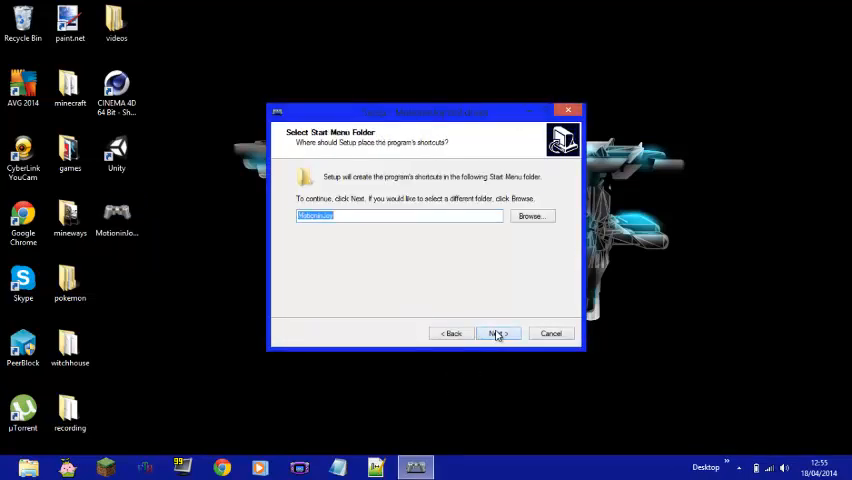
pyautogui.click(498, 332)
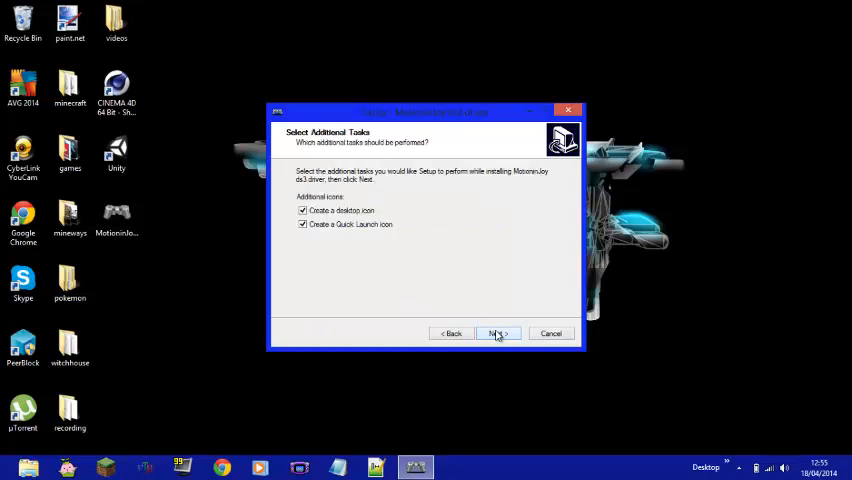
pyautogui.click(498, 332)
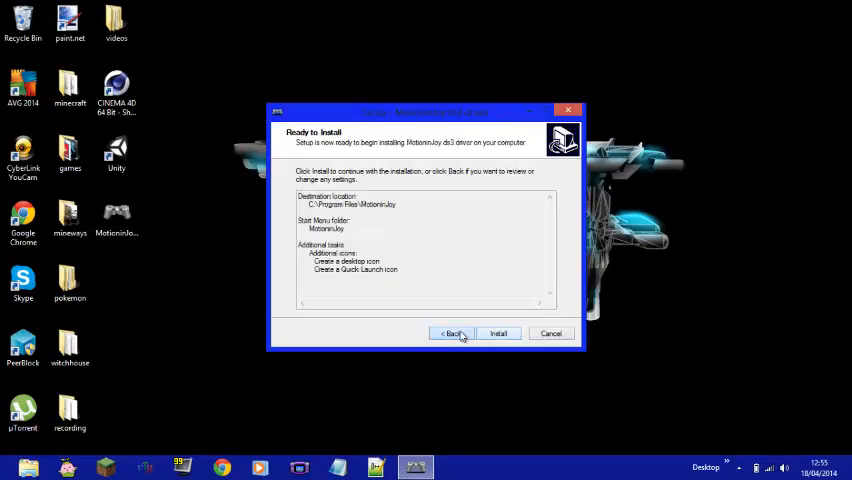
pyautogui.click(452, 332)
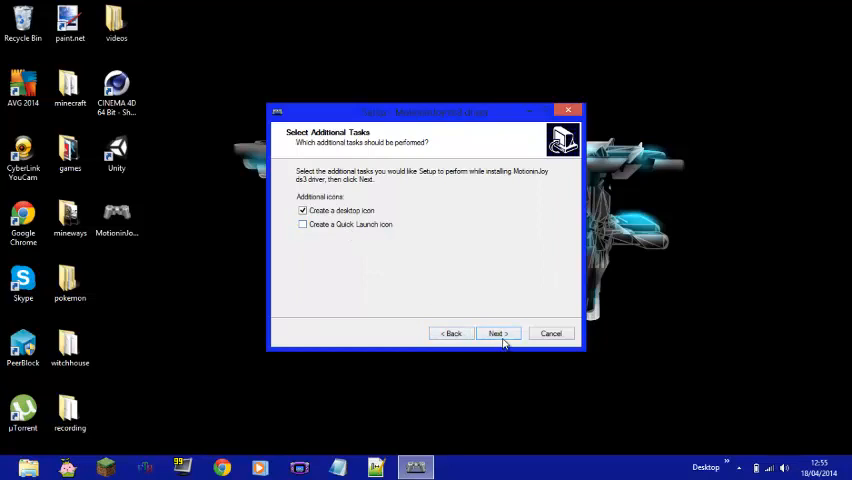
pyautogui.click(498, 332)
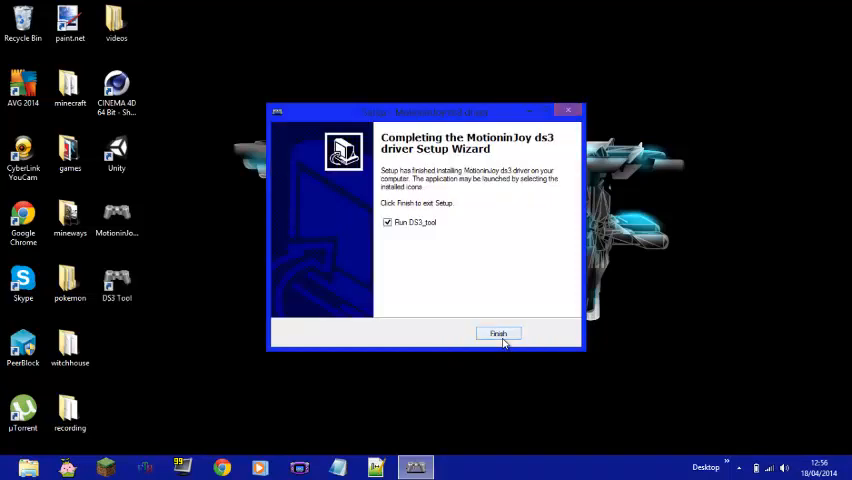
# Finish setup so the DS3 Tool launches on its start page.
pyautogui.click(498, 332)
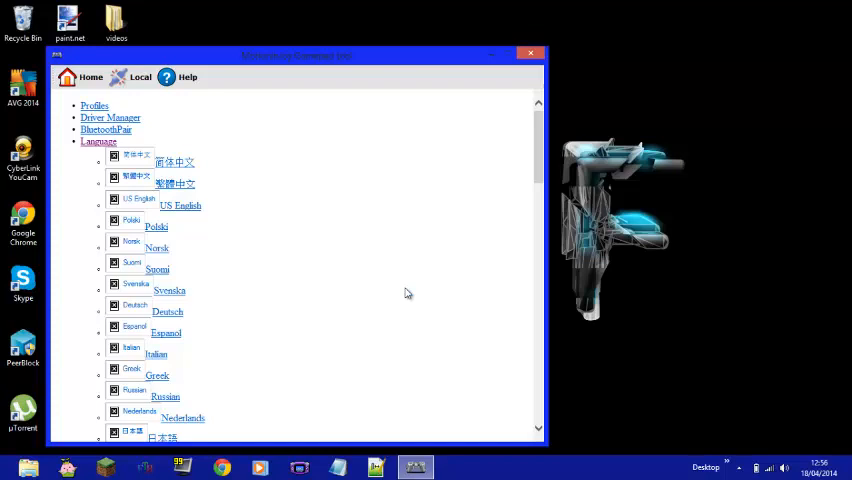
pyautogui.moveTo(588, 116)
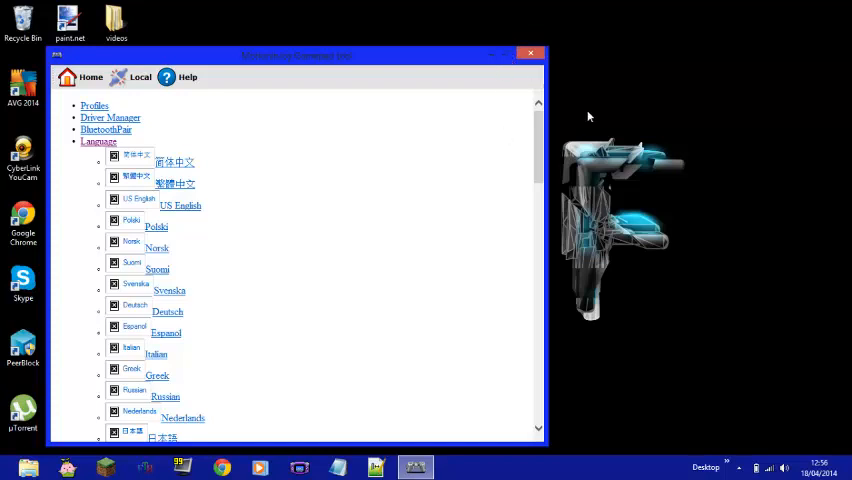
pyautogui.moveTo(182, 208)
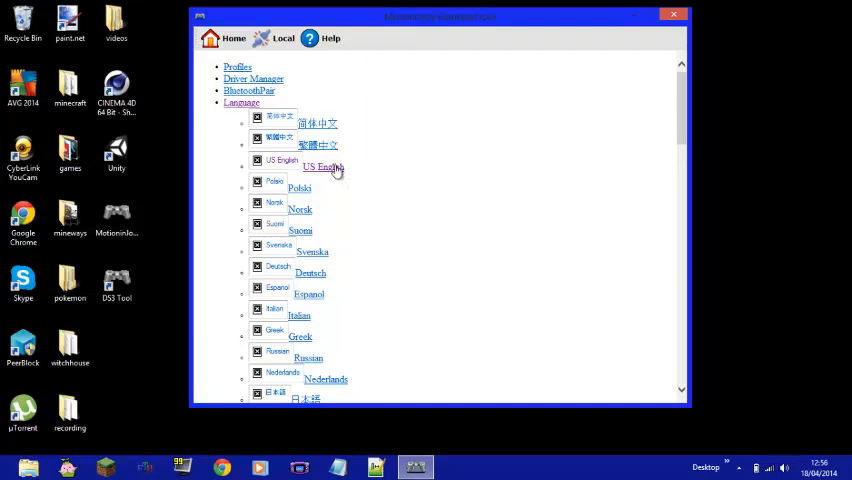
pyautogui.moveTo(614, 76)
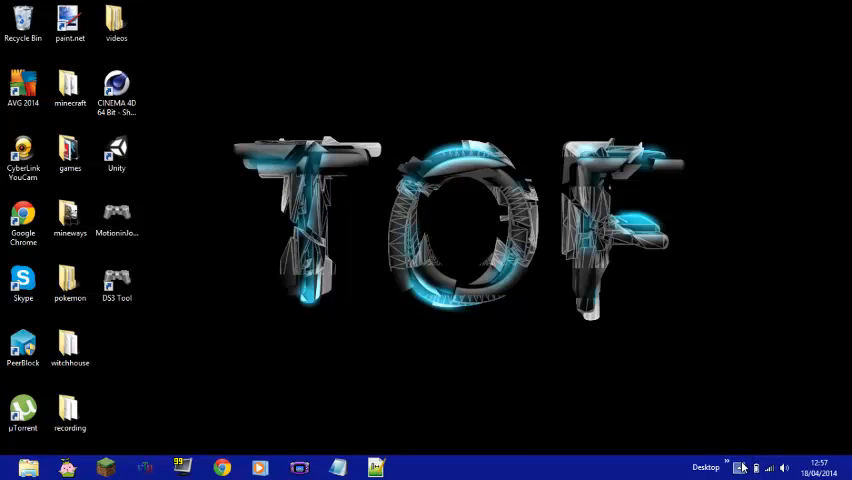
# Check the tray overflow, then relaunch the DS3 Tool from its desktop shortcut.
pyautogui.click(728, 466)
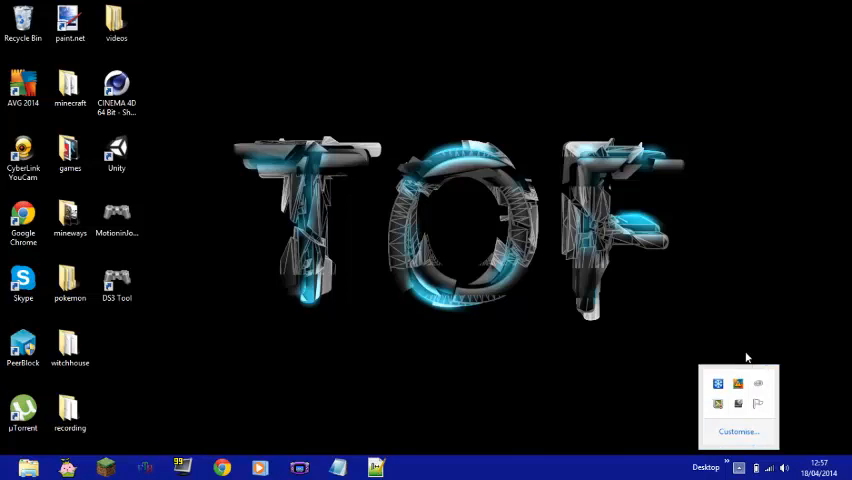
pyautogui.click(116, 284)
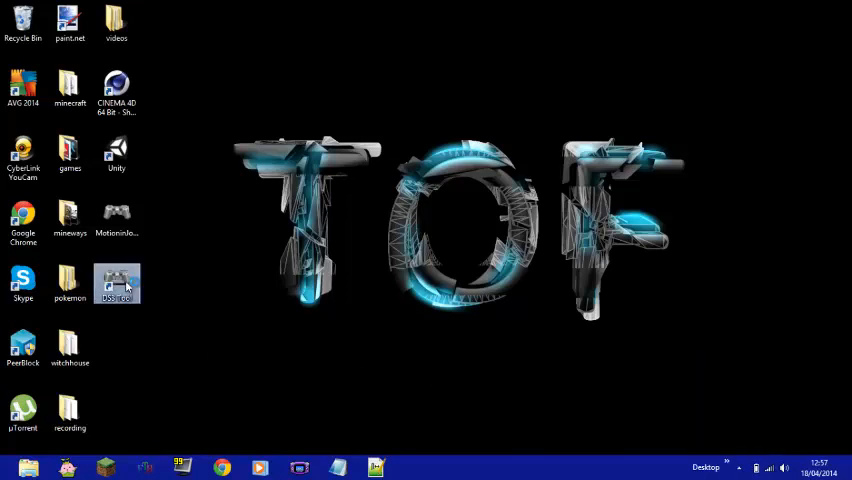
pyautogui.doubleClick(118, 284)
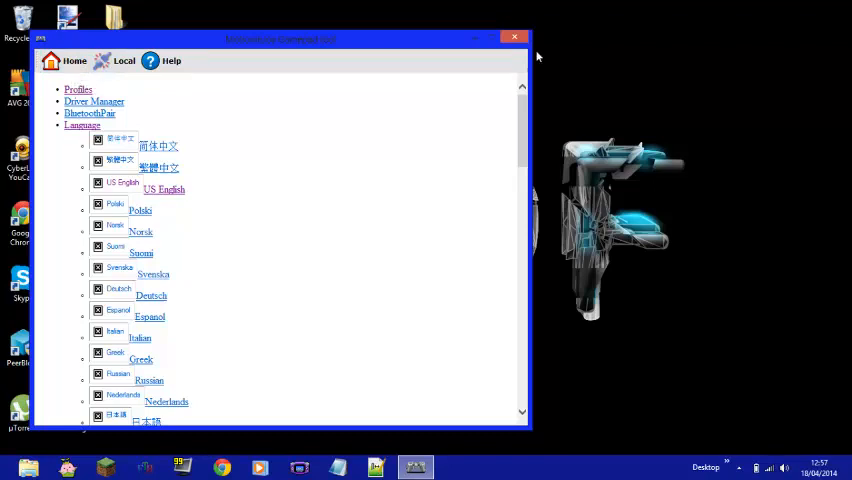
pyautogui.moveTo(600, 22)
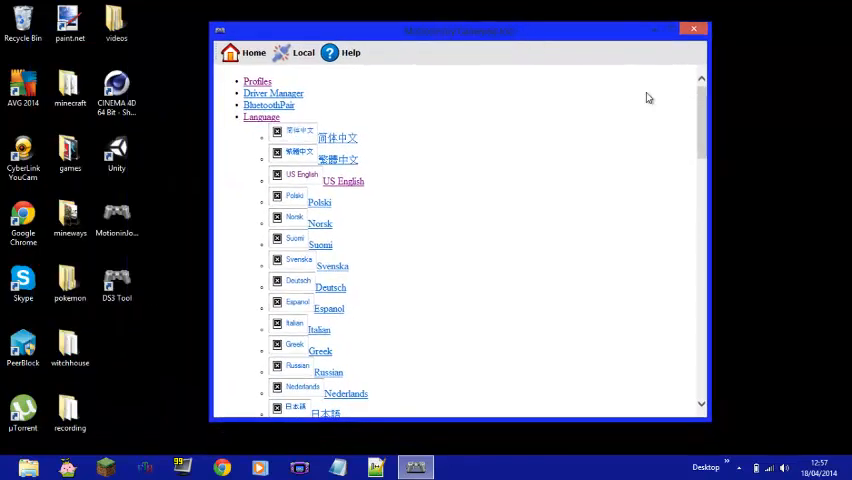
pyautogui.scroll(-3)
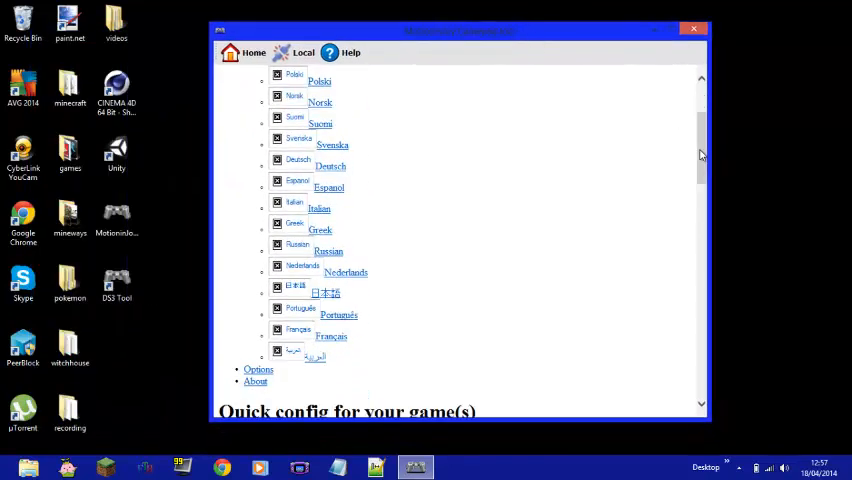
pyautogui.scroll(-3)
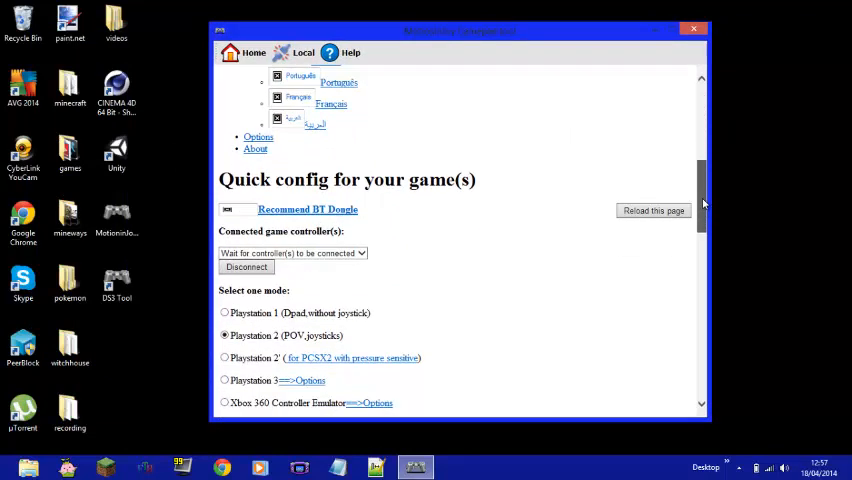
pyautogui.scroll(-3)
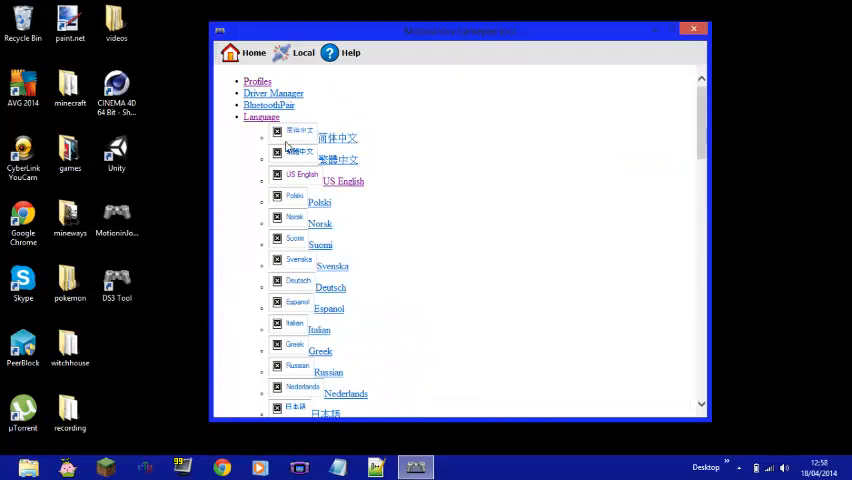
pyautogui.moveTo(350, 188)
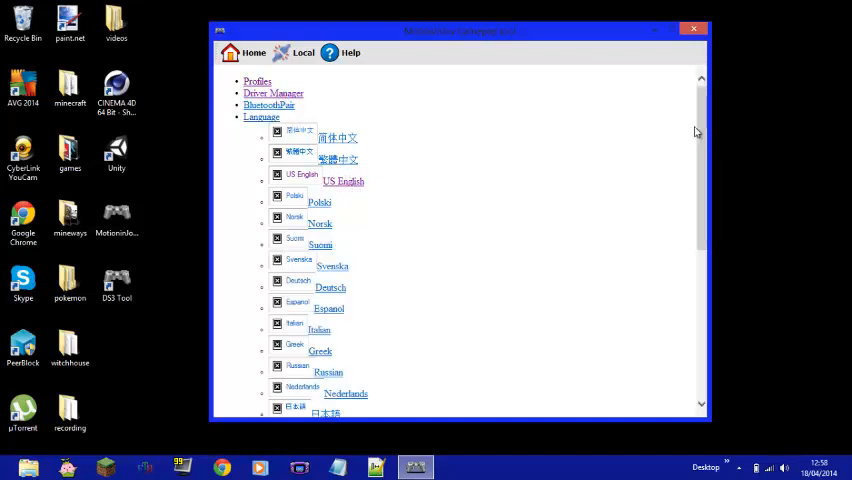
pyautogui.scroll(-3)
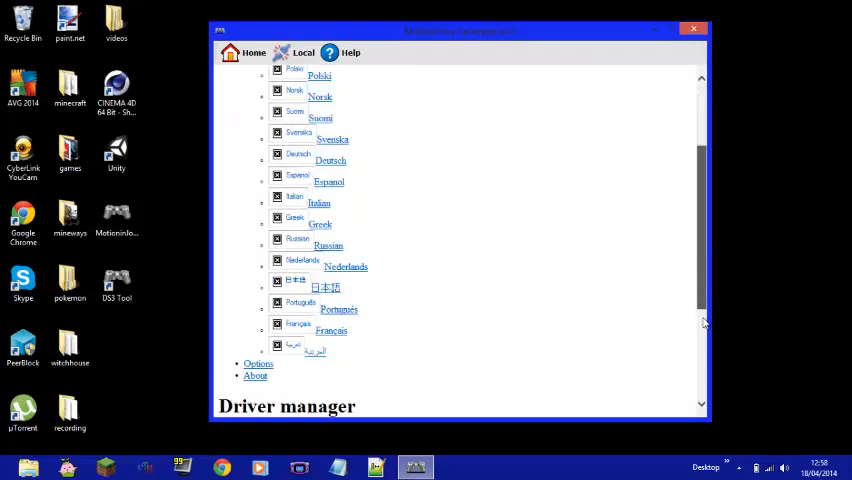
pyautogui.scroll(-3)
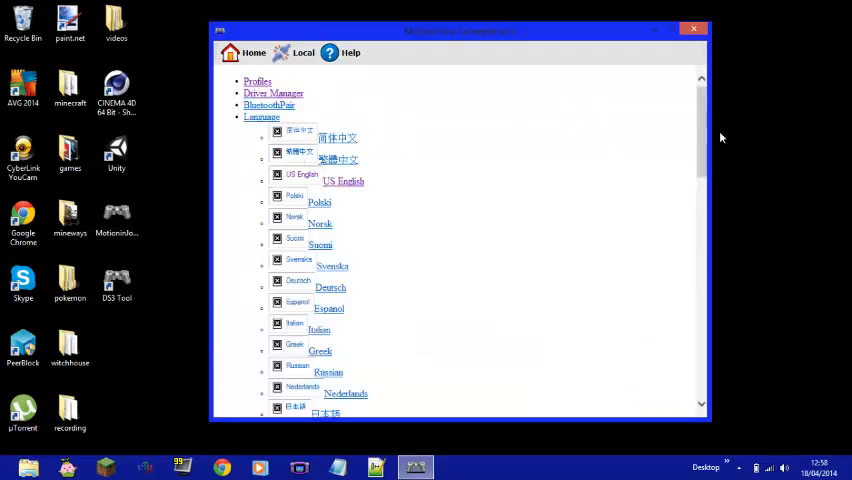
pyautogui.scroll(-3)
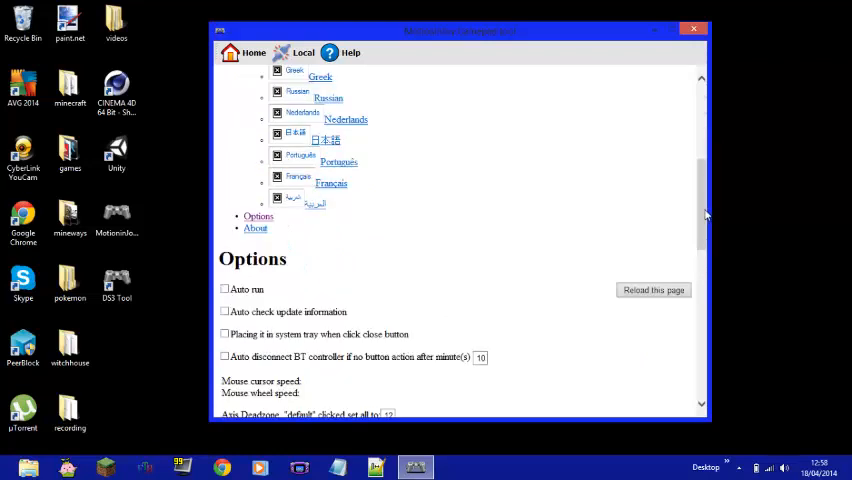
pyautogui.scroll(-3)
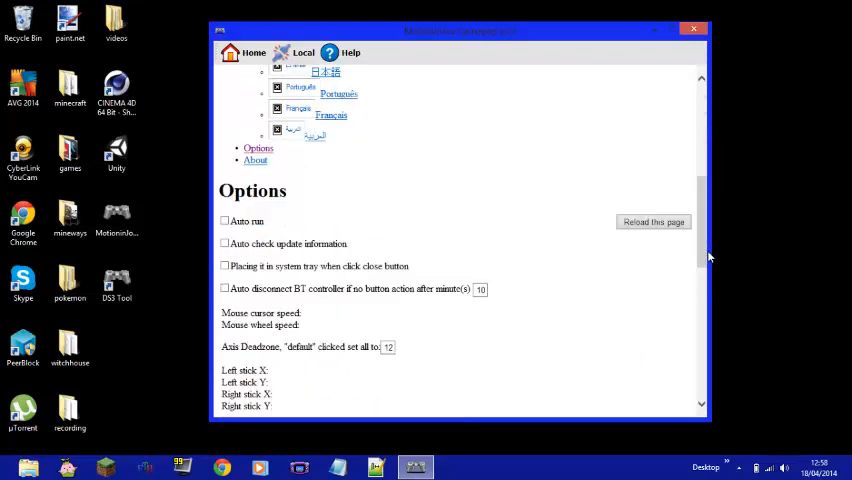
pyautogui.scroll(-3)
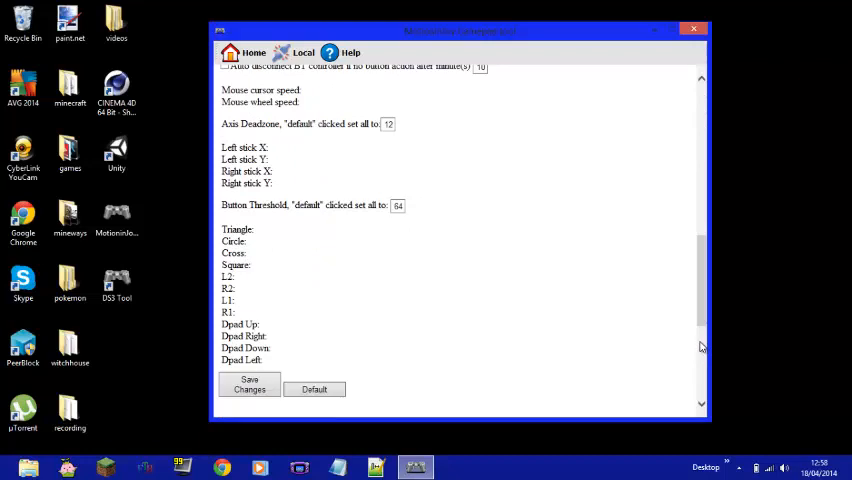
pyautogui.scroll(-3)
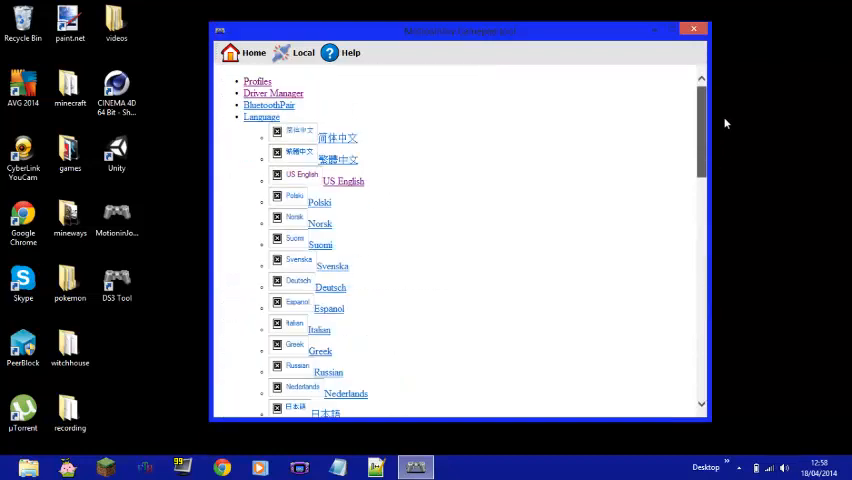
# Close the DS3 Tool and switch to Chrome for the motioninjoy.com download page.
pyautogui.click(692, 28)
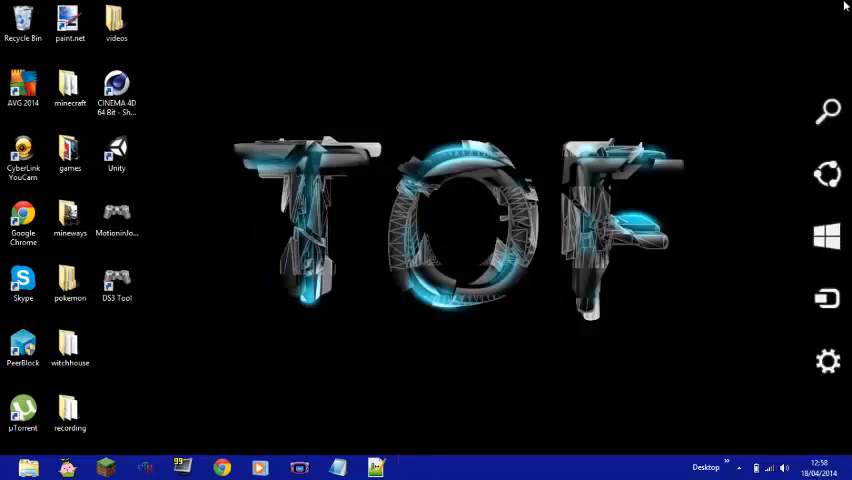
pyautogui.click(828, 360)
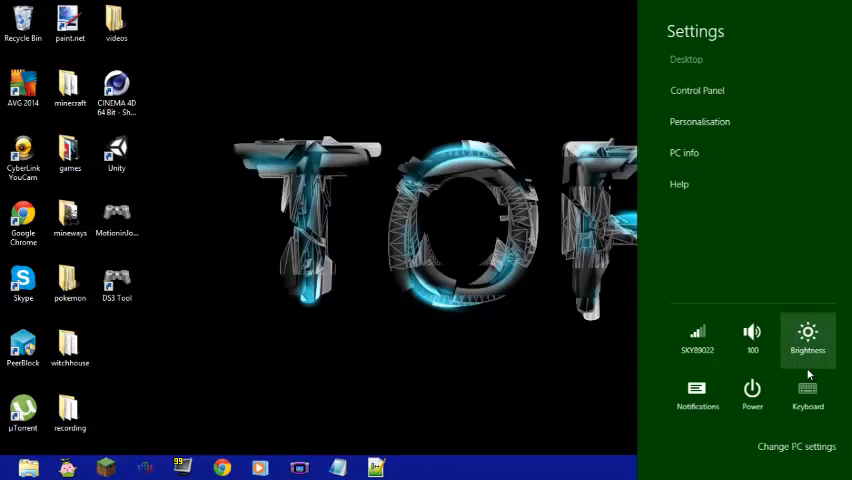
pyautogui.moveTo(684, 256)
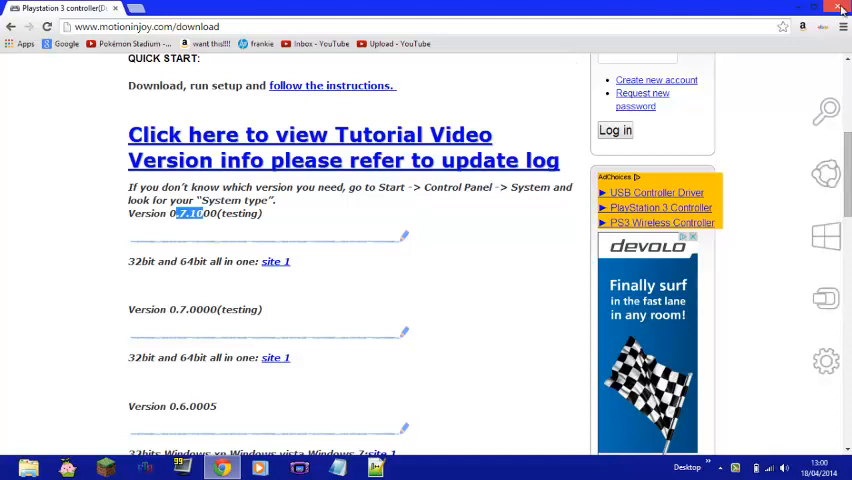
# Install the DualShock 3 driver with the default Start Menu folder and finish without running DS3_tool.
pyautogui.click(838, 8)
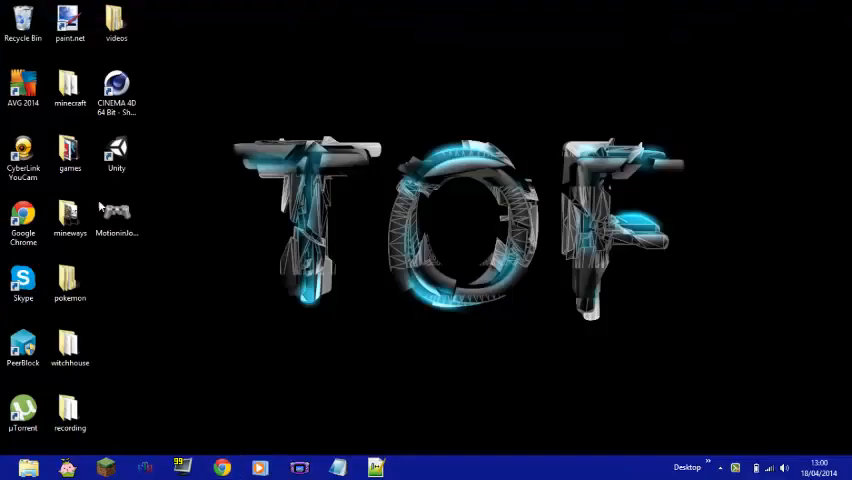
pyautogui.moveTo(118, 218)
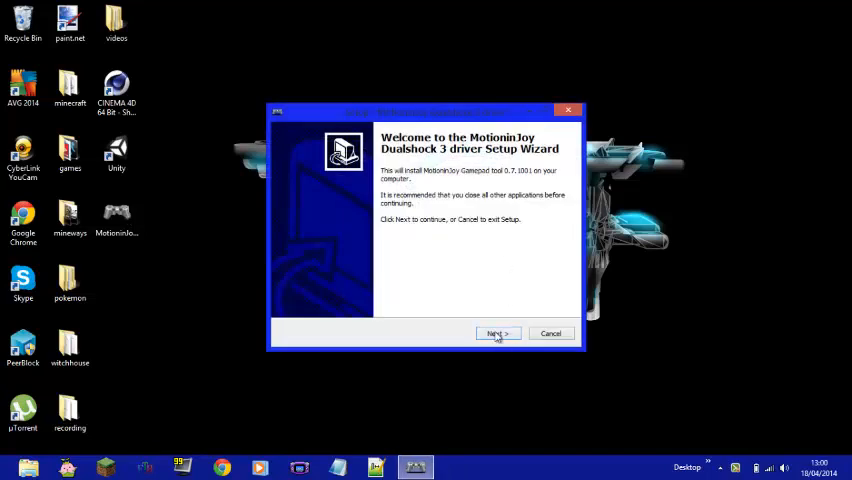
pyautogui.click(498, 332)
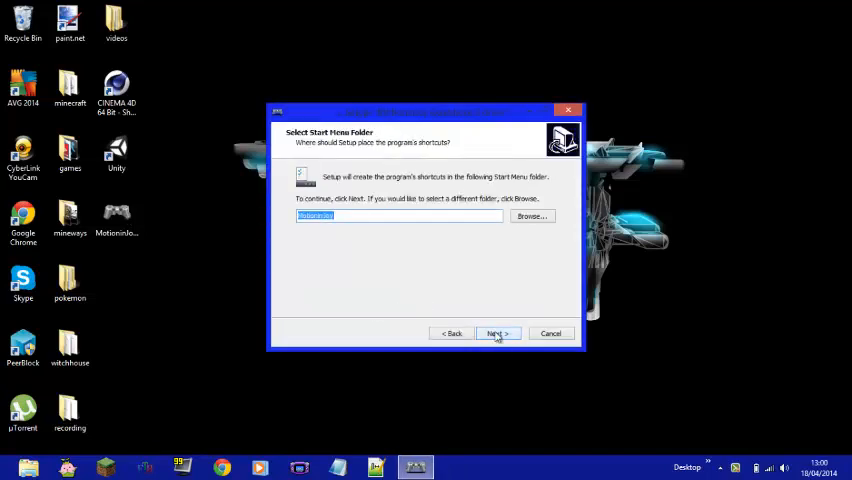
pyautogui.click(498, 332)
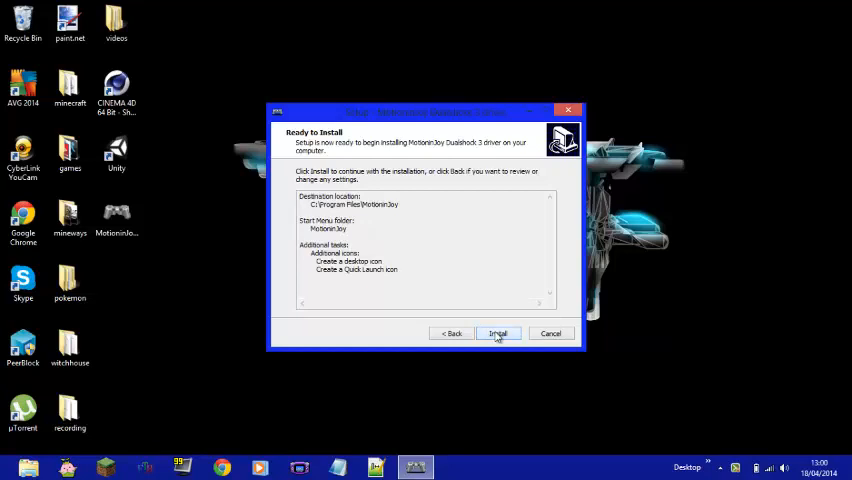
pyautogui.click(498, 332)
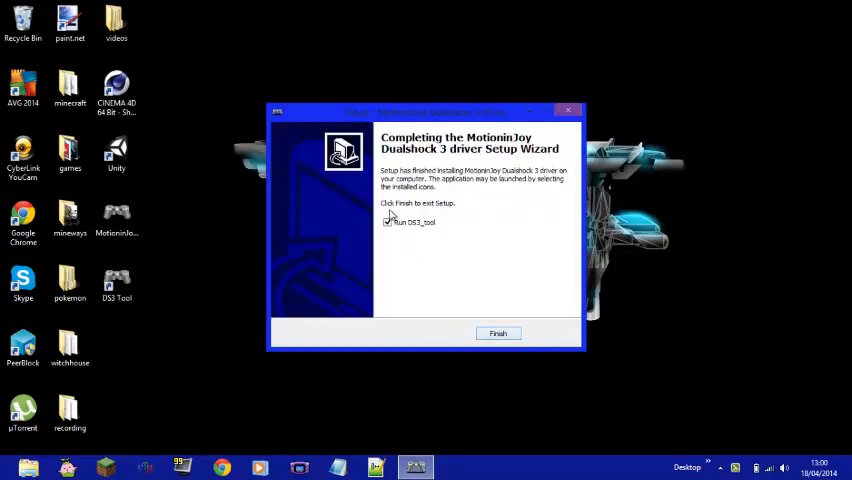
pyautogui.click(388, 222)
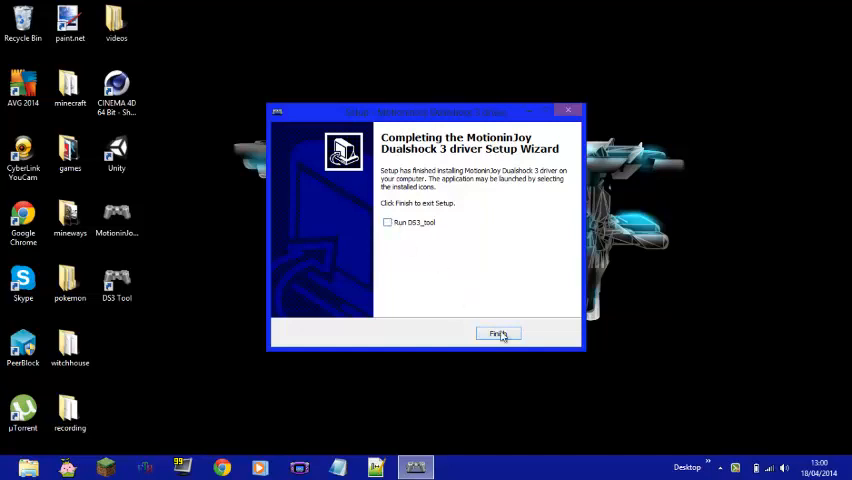
pyautogui.click(498, 332)
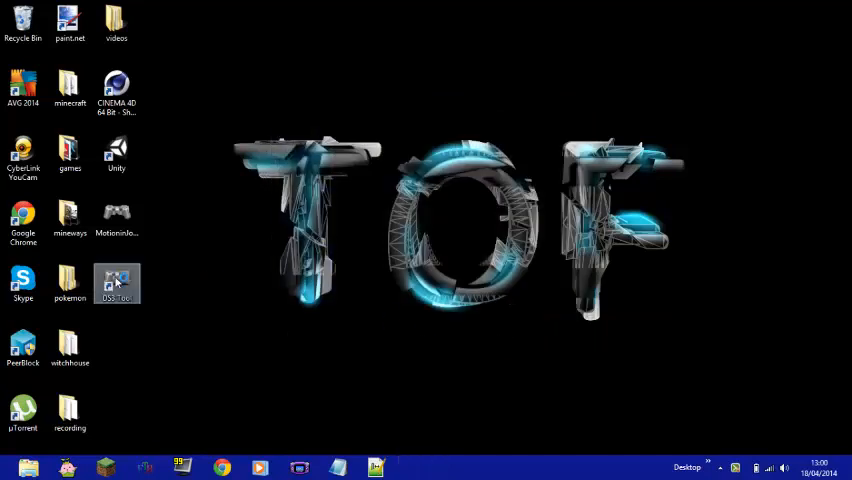
pyautogui.moveTo(118, 284)
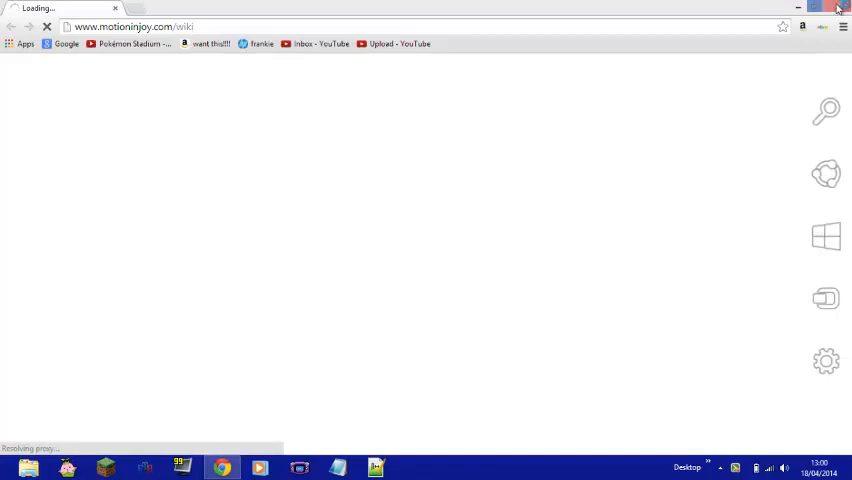
# Close the Chrome page and show the Gamepad tool's Driver Manager hardware table.
pyautogui.click(838, 8)
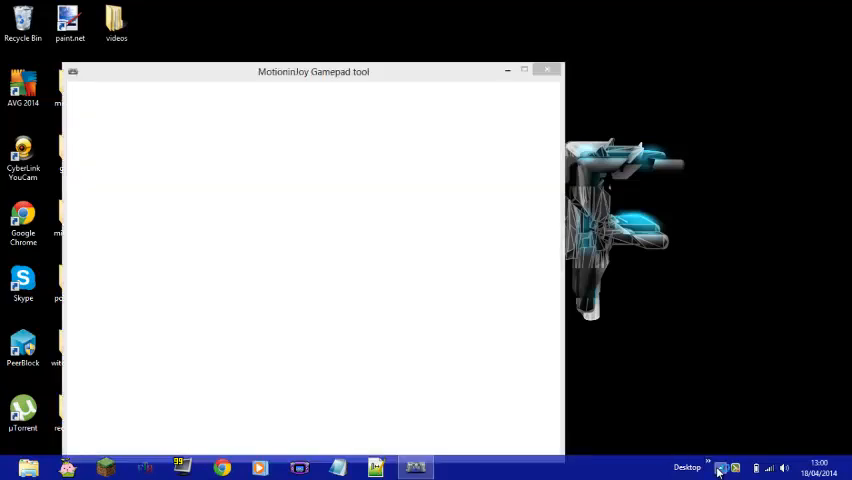
pyautogui.moveTo(572, 130)
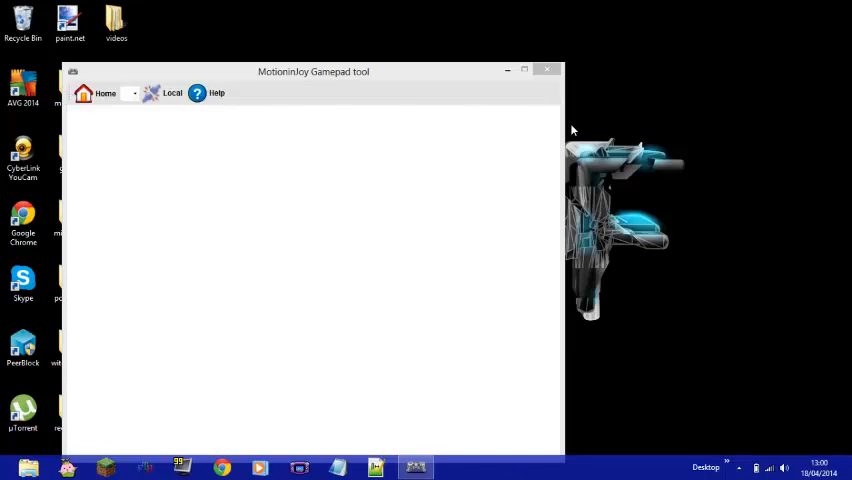
pyautogui.click(104, 92)
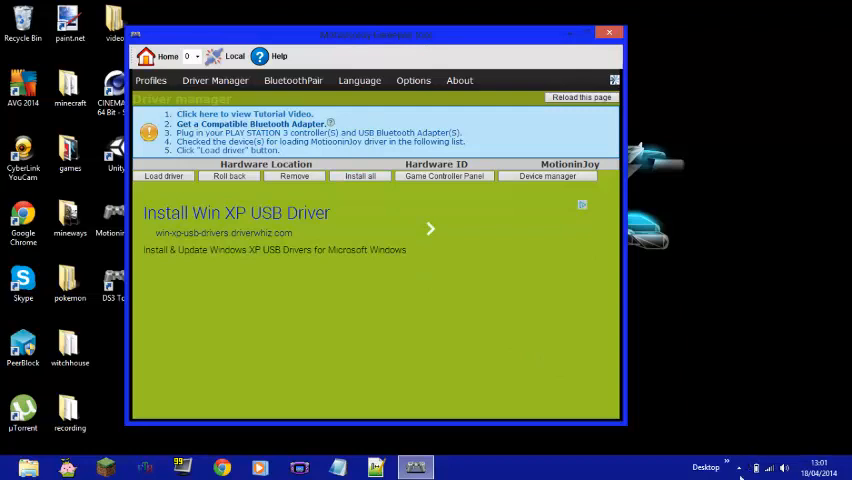
# Reveal the tray icons, glance at the Profiles page, and return to Driver Manager showing the controller row.
pyautogui.click(740, 468)
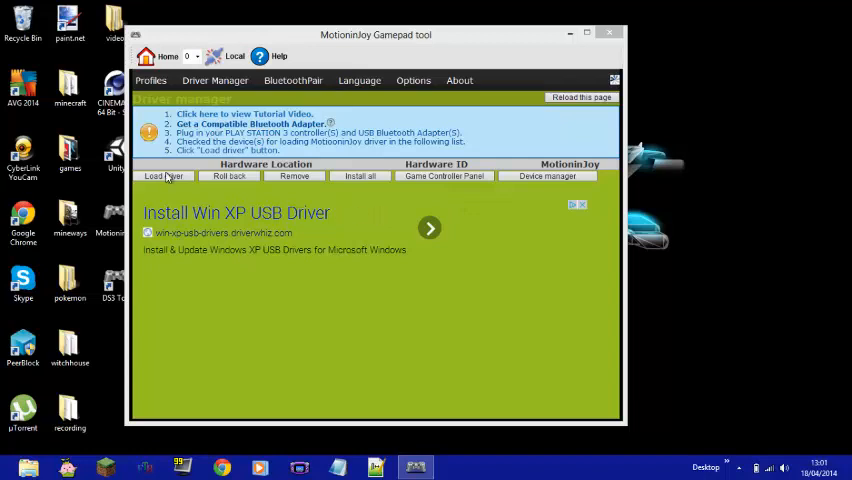
pyautogui.moveTo(464, 180)
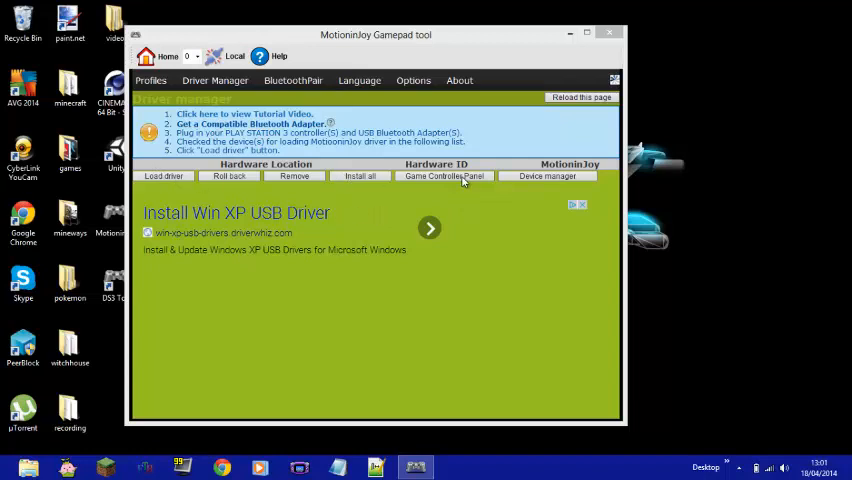
pyautogui.moveTo(700, 434)
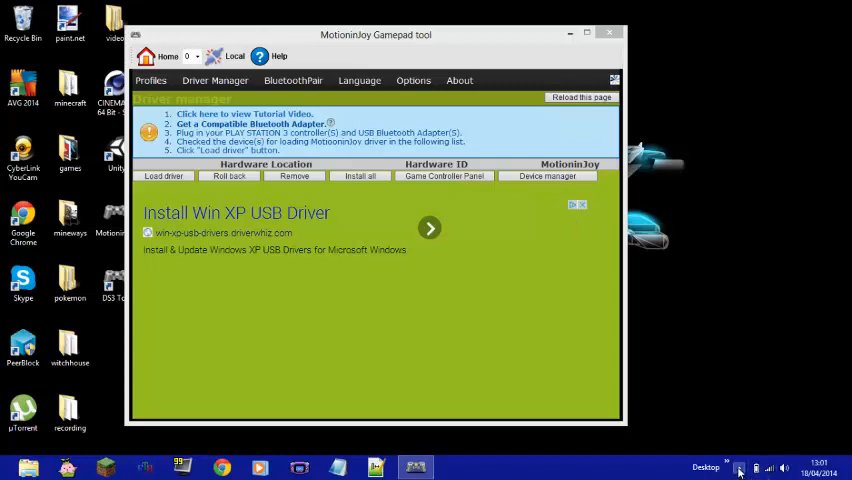
pyautogui.click(740, 468)
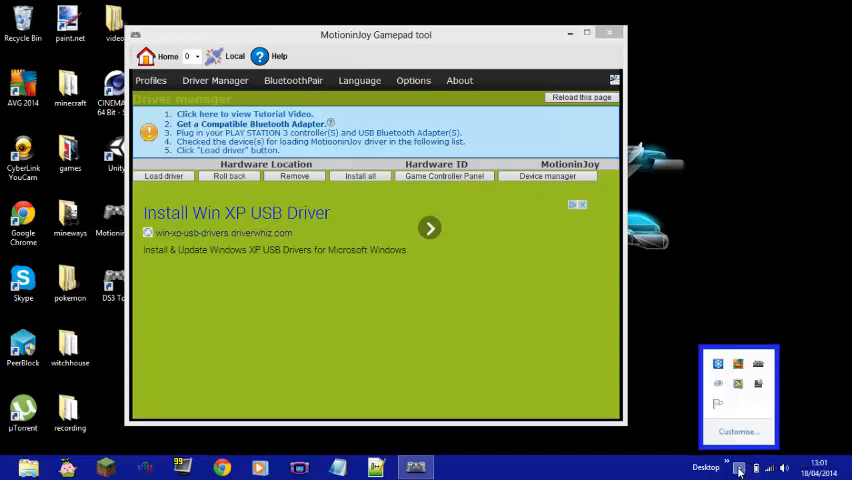
pyautogui.click(152, 80)
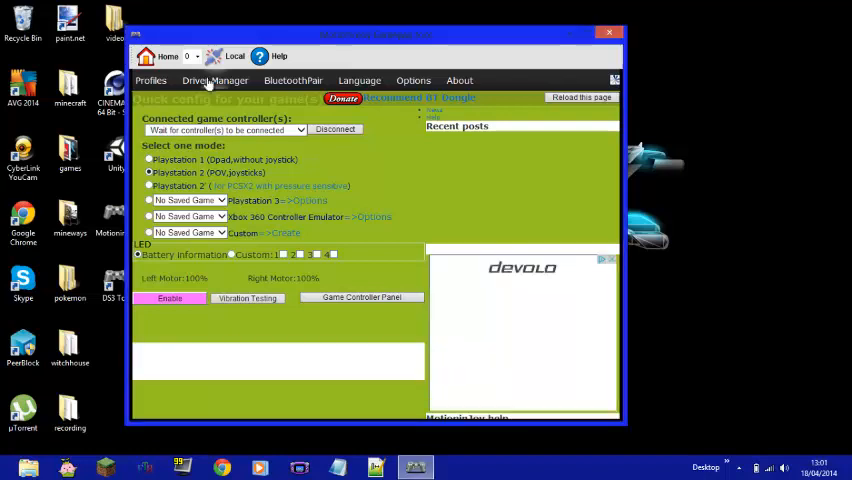
pyautogui.click(214, 80)
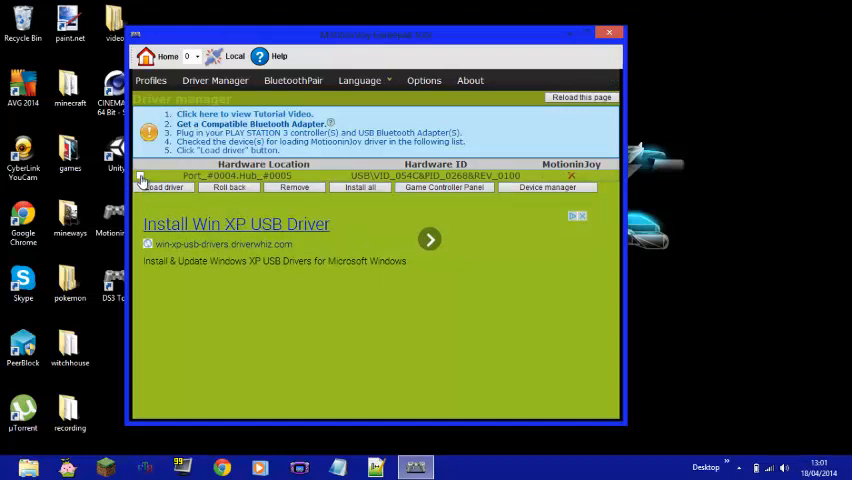
# Tick the listed controller, load the MotioninJoy driver onto it, then close the tool after the error log.
pyautogui.click(140, 176)
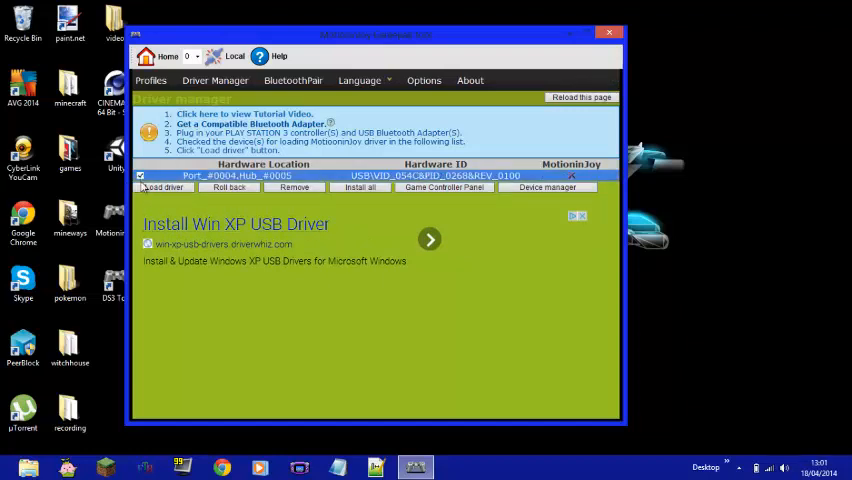
pyautogui.click(164, 188)
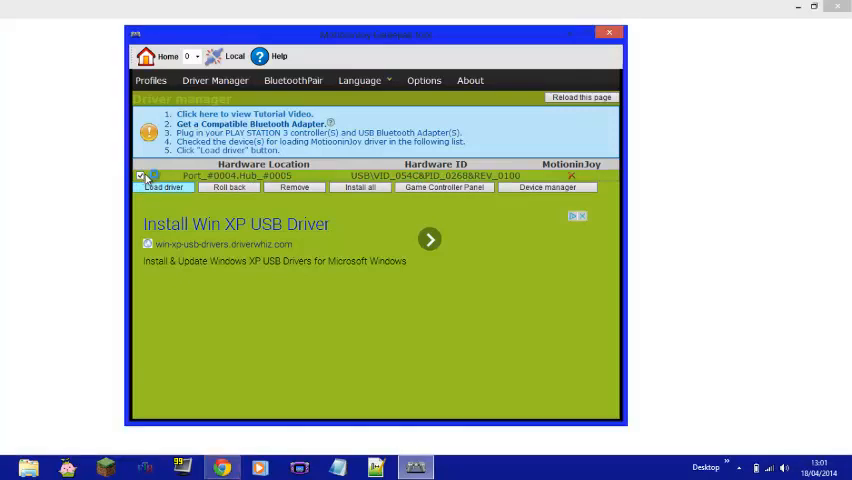
pyautogui.click(164, 188)
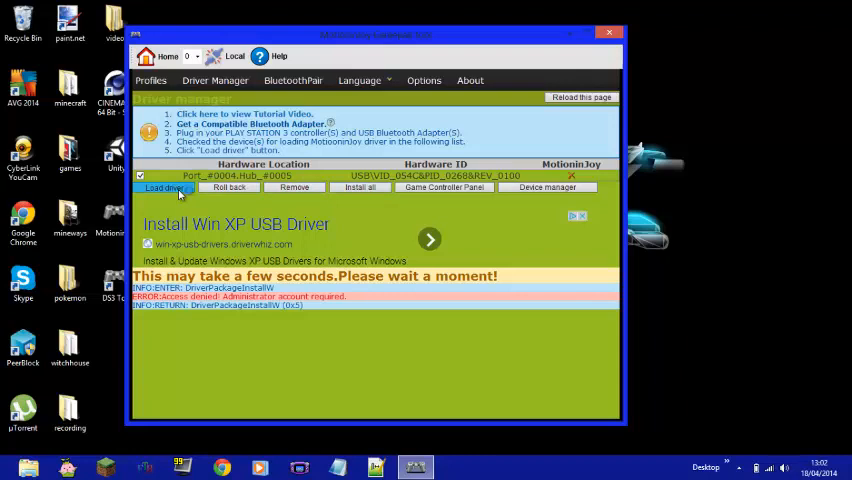
pyautogui.click(164, 188)
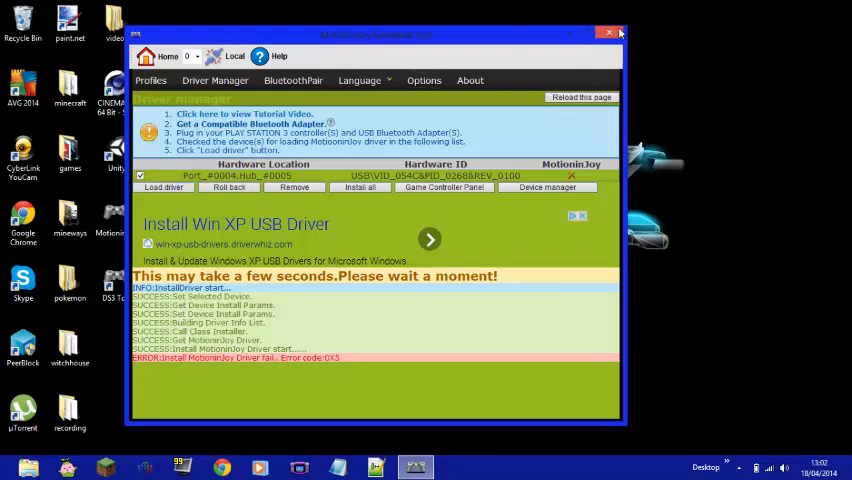
pyautogui.click(608, 32)
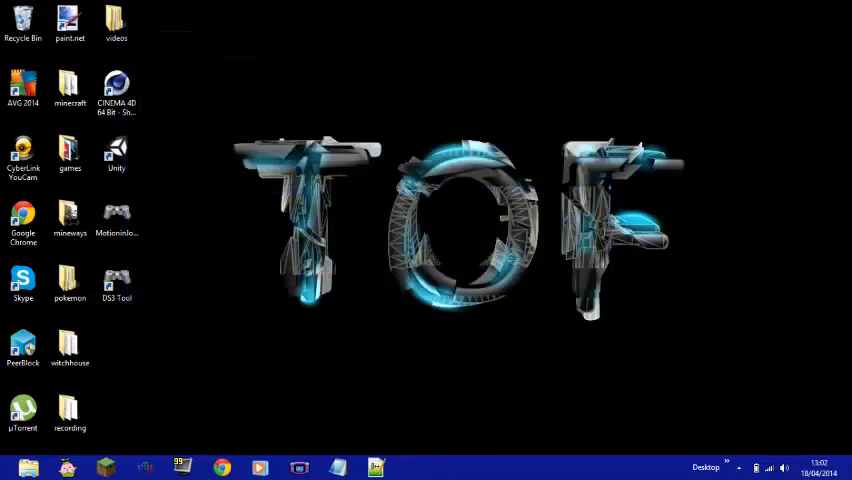
# Reopen the DS3 Tool from the MotioninJoy icon in the hidden tray area.
pyautogui.click(738, 468)
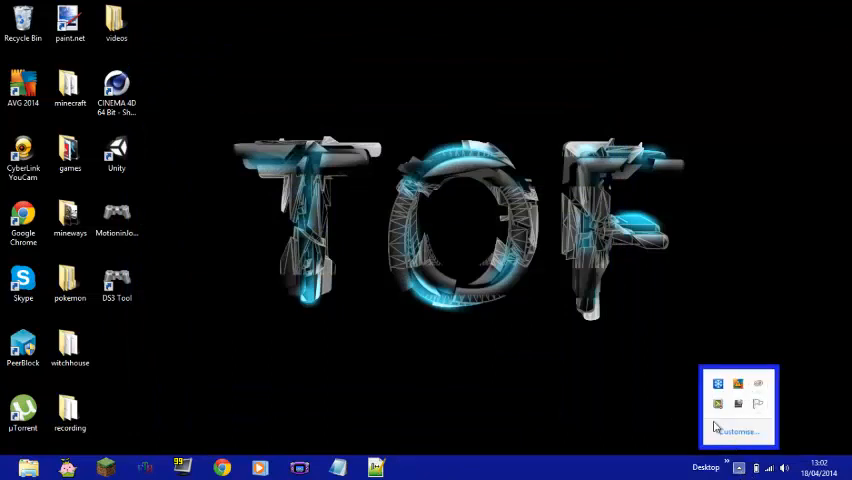
pyautogui.rightClick(116, 284)
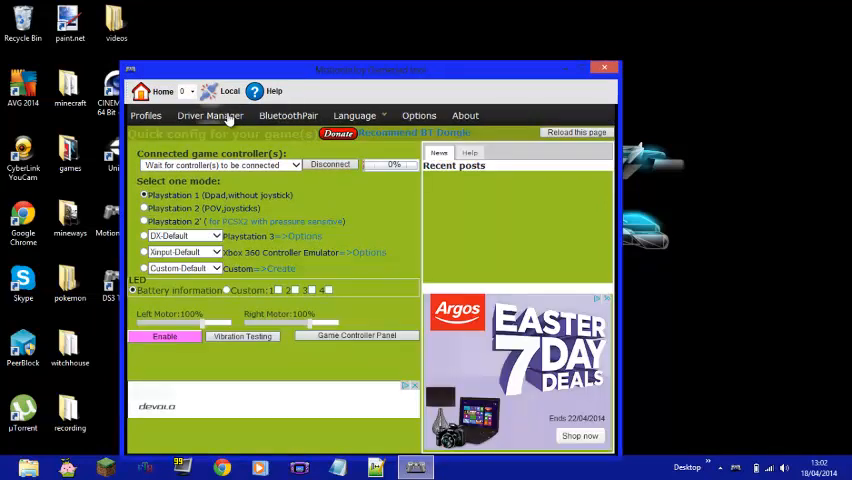
# Install the PS3 controller driver from Driver Manager, approving the Windows security prompt, then return to Profiles.
pyautogui.click(208, 116)
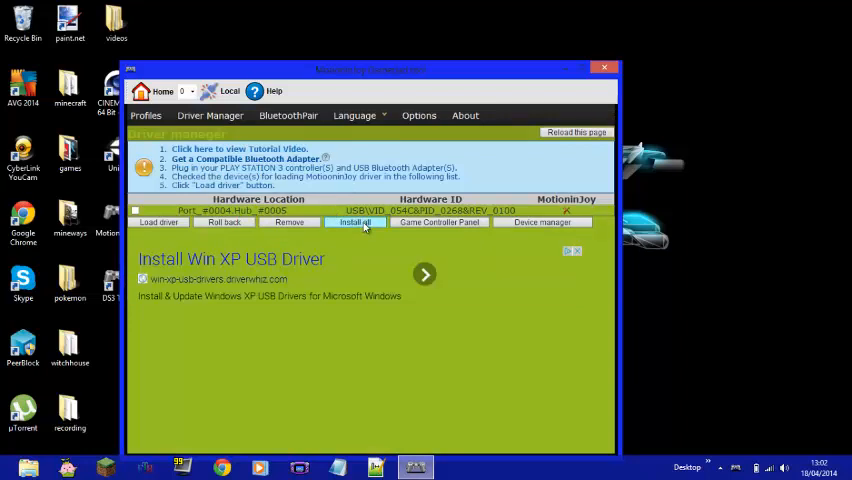
pyautogui.click(356, 222)
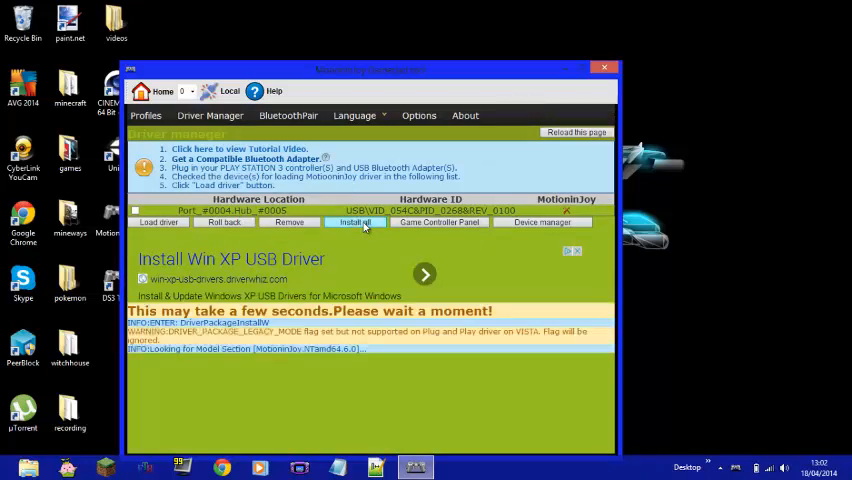
pyautogui.click(356, 222)
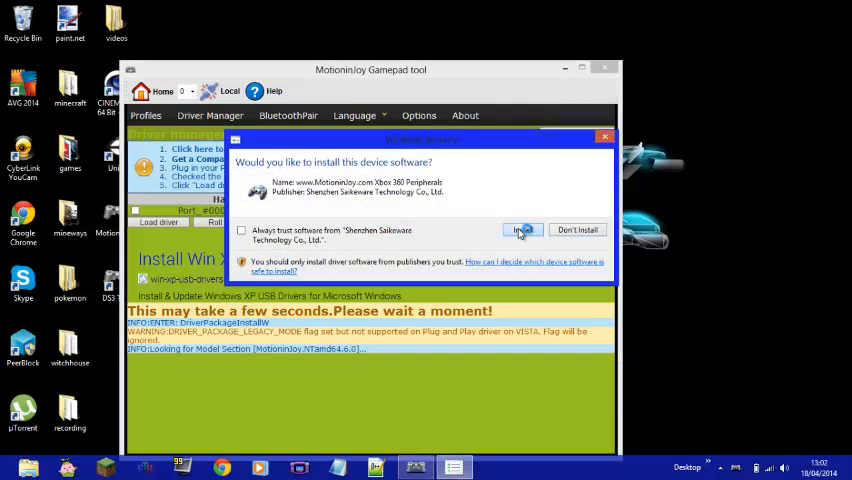
pyautogui.click(520, 230)
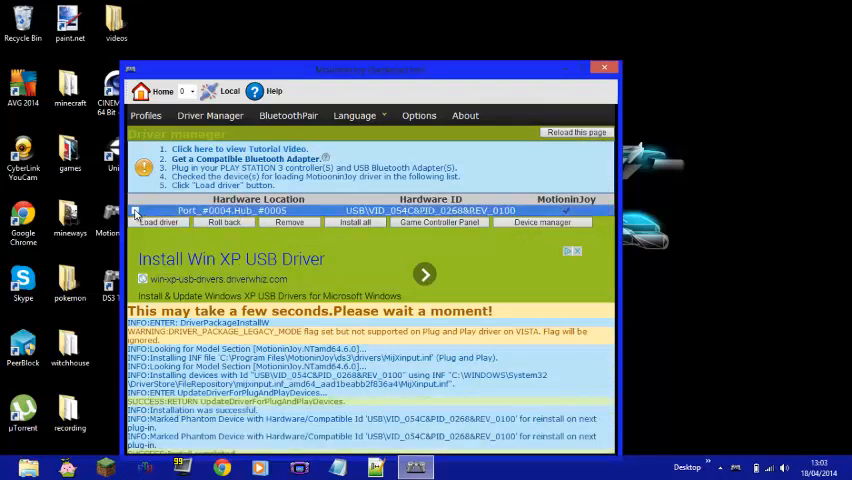
pyautogui.click(146, 116)
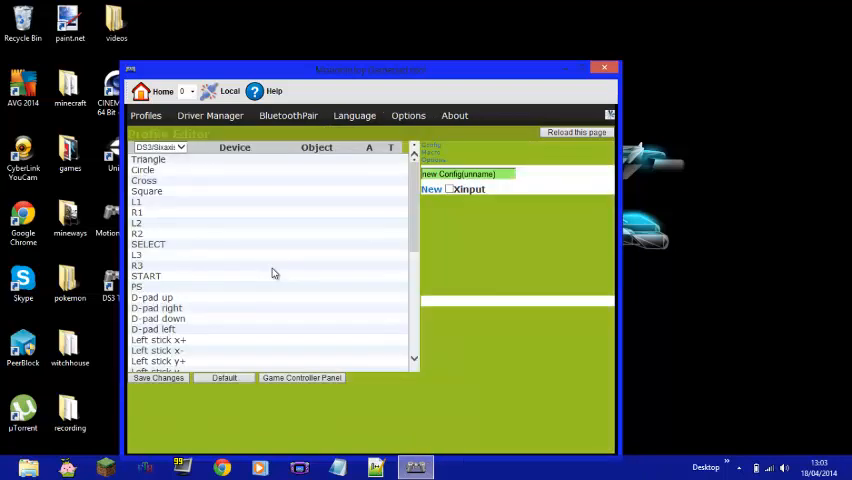
# Choose Custom mapping and bring up the full button table at the left stick rows.
pyautogui.click(148, 160)
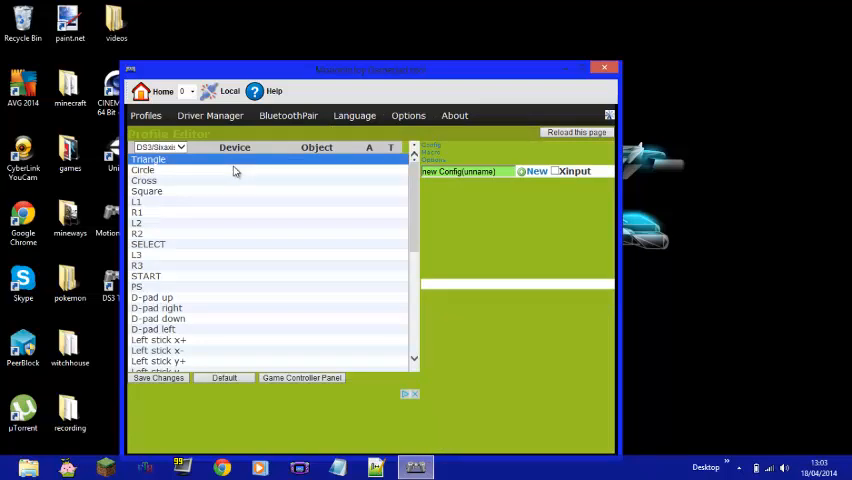
pyautogui.click(142, 168)
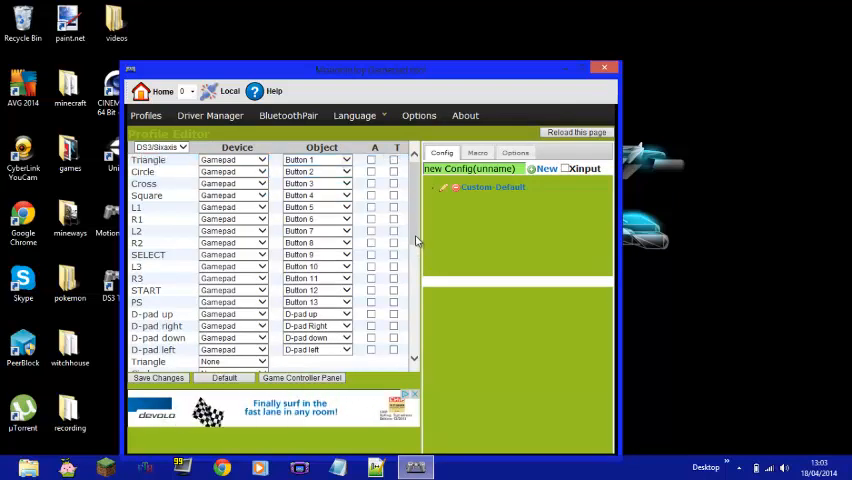
pyautogui.scroll(-3)
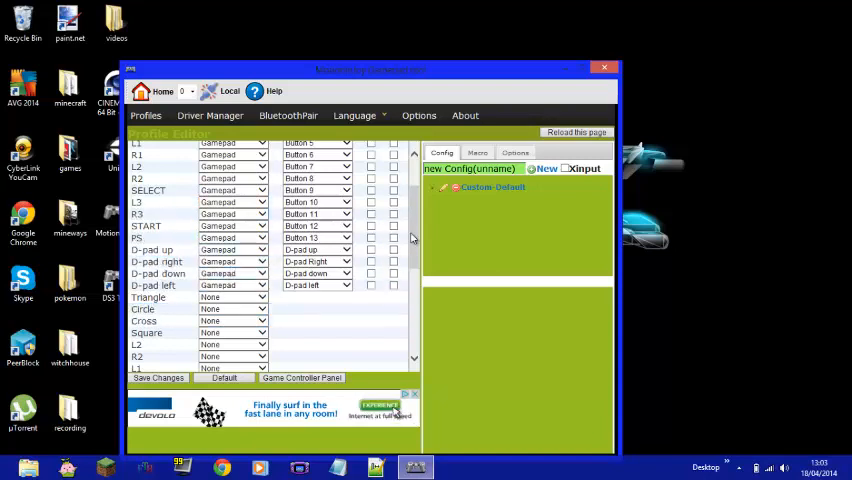
pyautogui.scroll(-3)
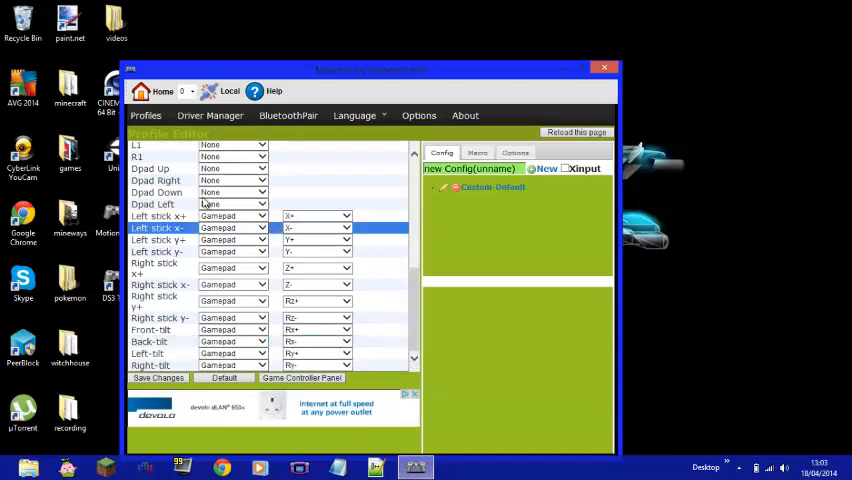
pyautogui.click(158, 216)
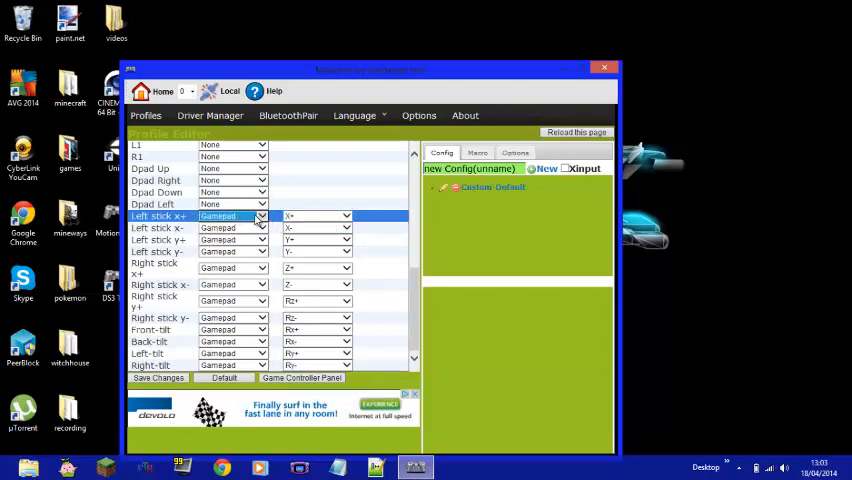
# Set left stick x+ to Keyboard sending W and give left stick y- a movement key.
pyautogui.click(260, 216)
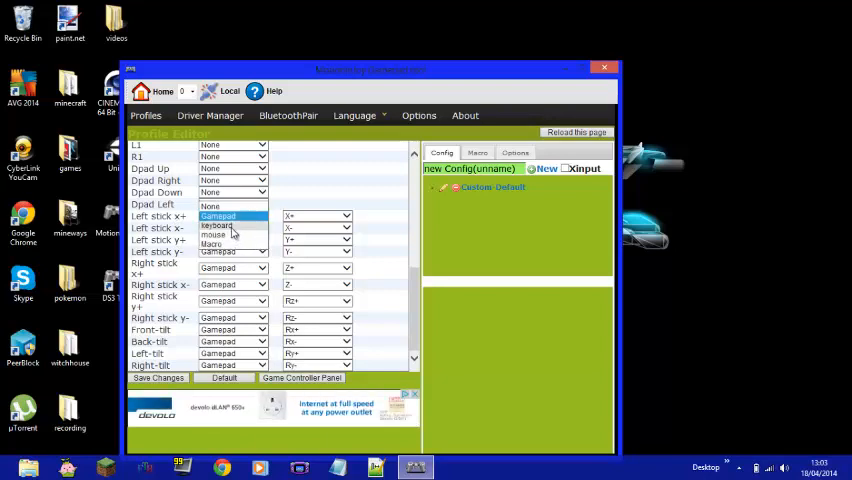
pyautogui.click(216, 228)
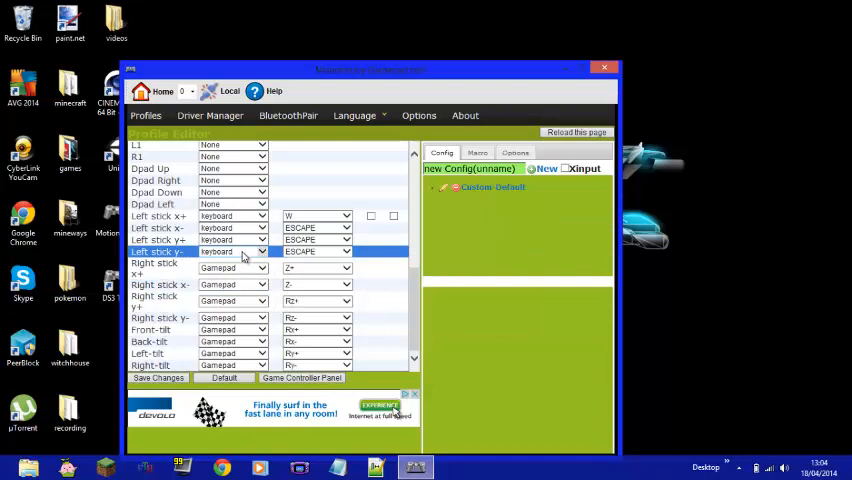
pyautogui.click(150, 352)
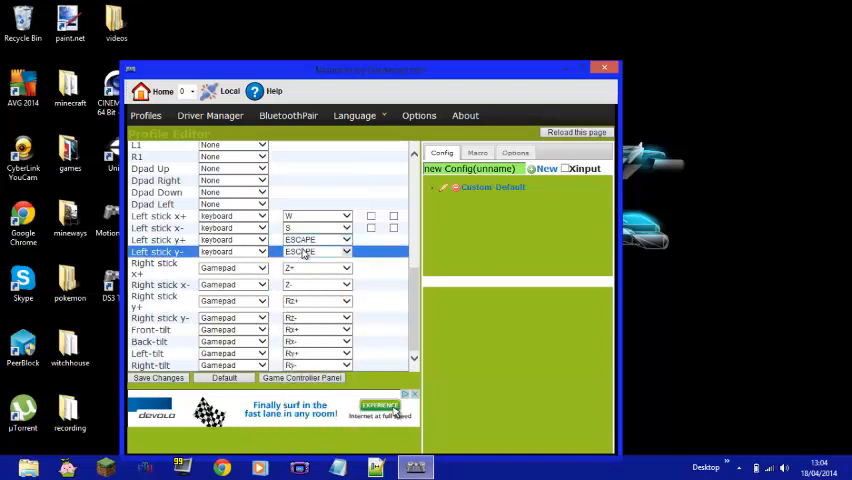
pyautogui.click(160, 270)
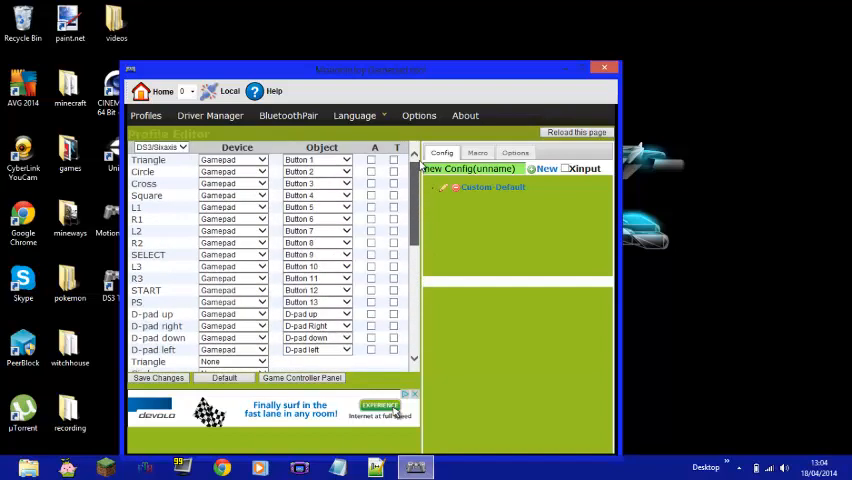
# Map Cross to keyboard Space and give Circle and Square keyboard keys.
pyautogui.click(144, 196)
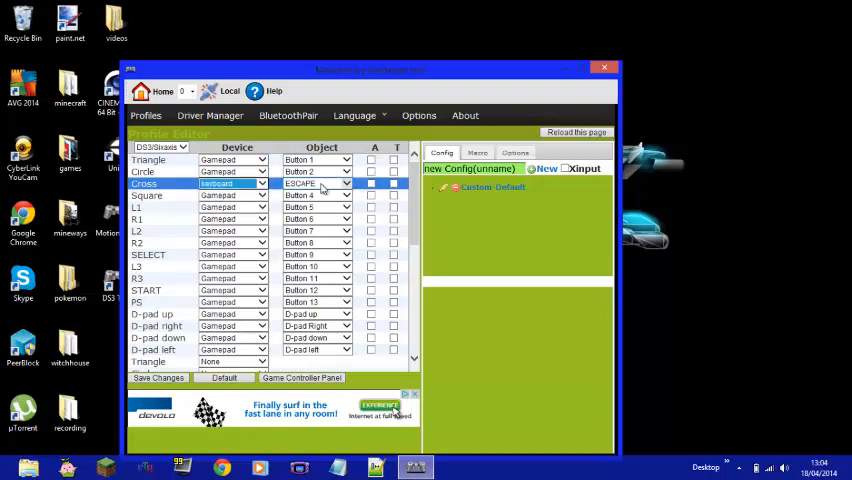
pyautogui.click(316, 184)
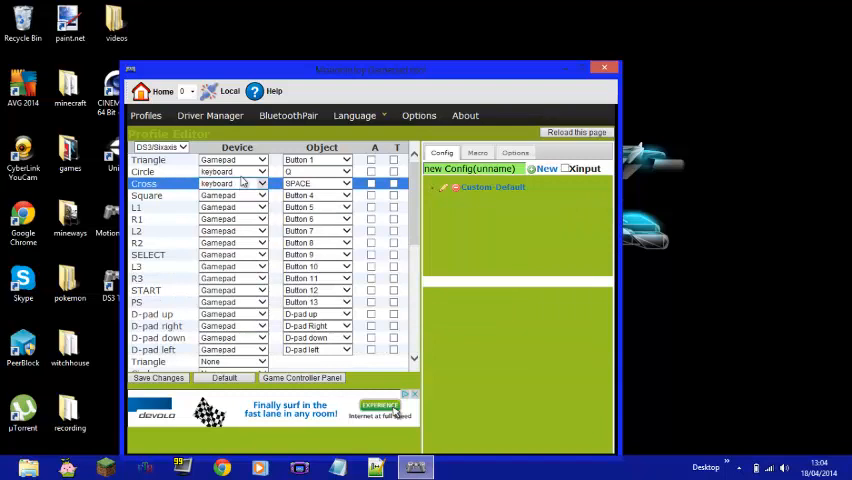
pyautogui.click(260, 172)
pyautogui.write('E')
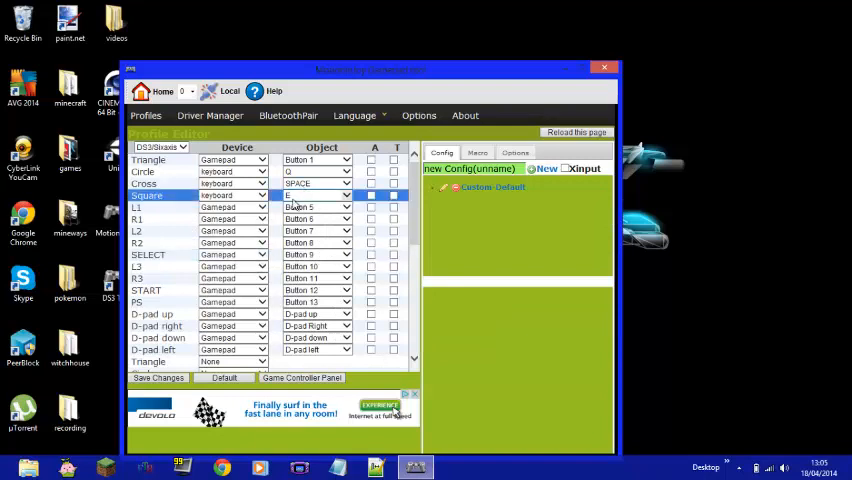
pyautogui.click(150, 208)
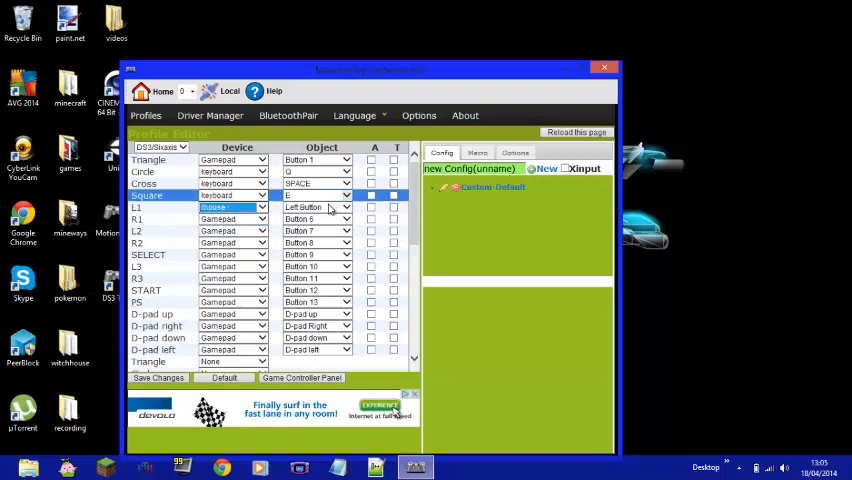
# Make L1 and Triangle mouse buttons, L2 scroll wheel up and R2 scroll wheel down.
pyautogui.click(344, 208)
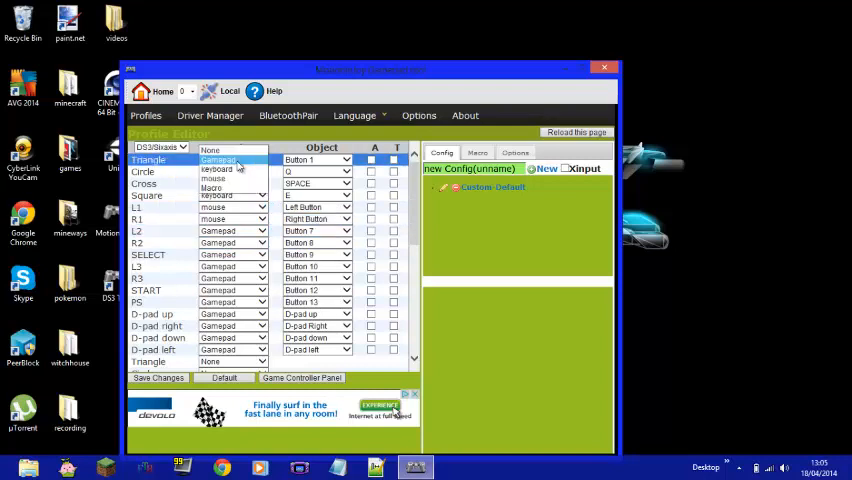
pyautogui.click(316, 160)
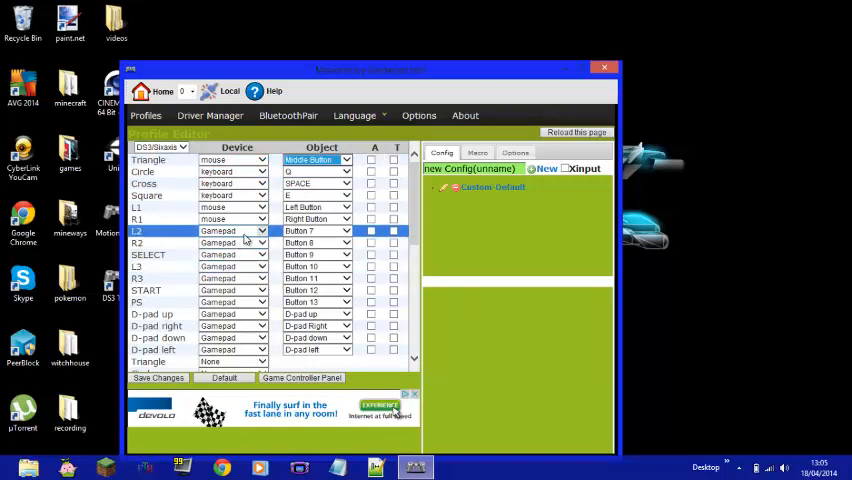
pyautogui.click(260, 232)
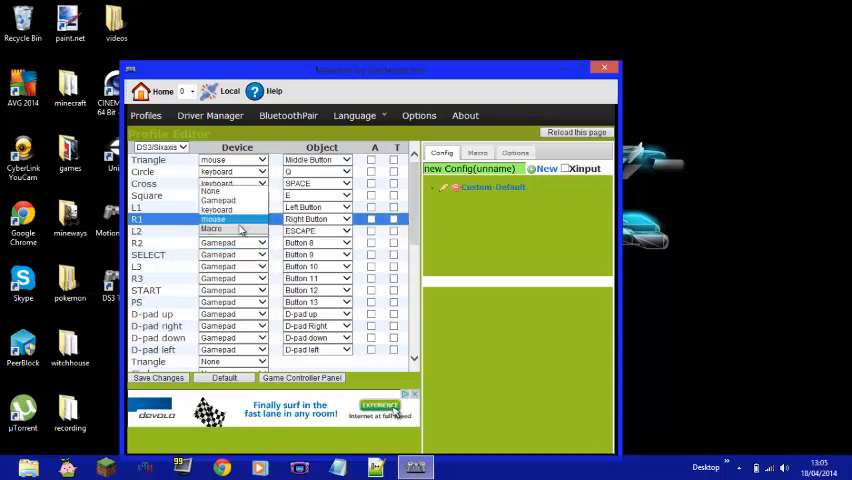
pyautogui.click(260, 230)
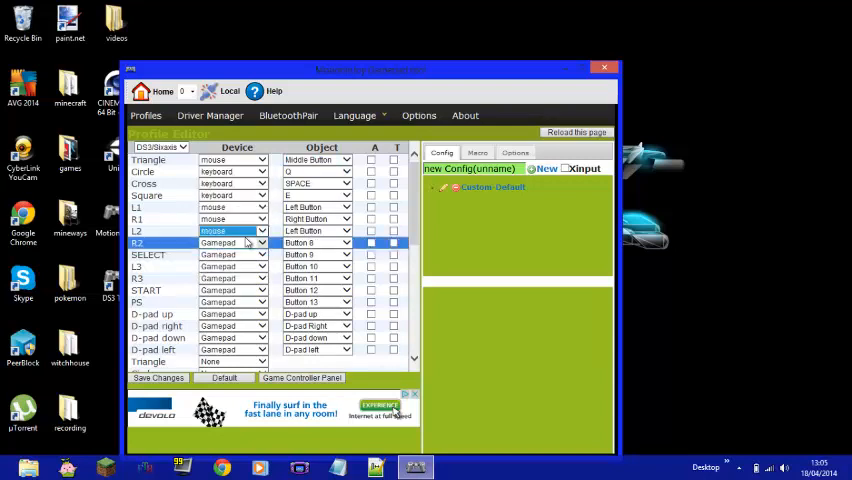
pyautogui.click(356, 242)
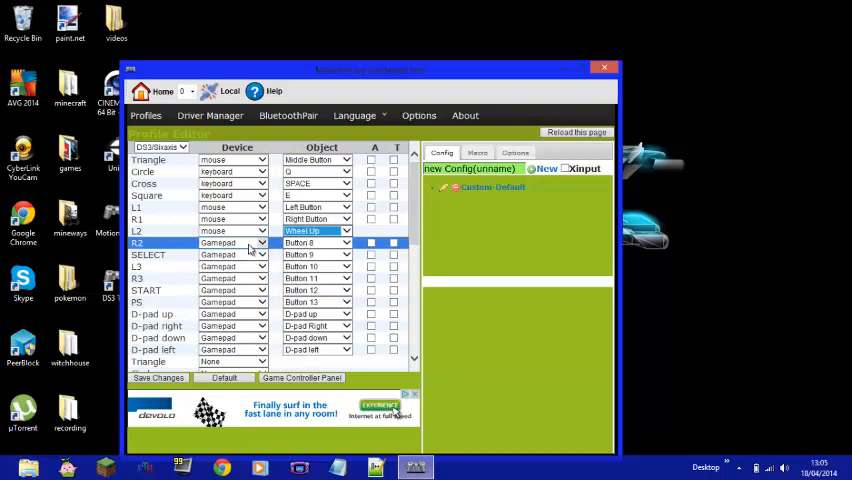
pyautogui.click(230, 242)
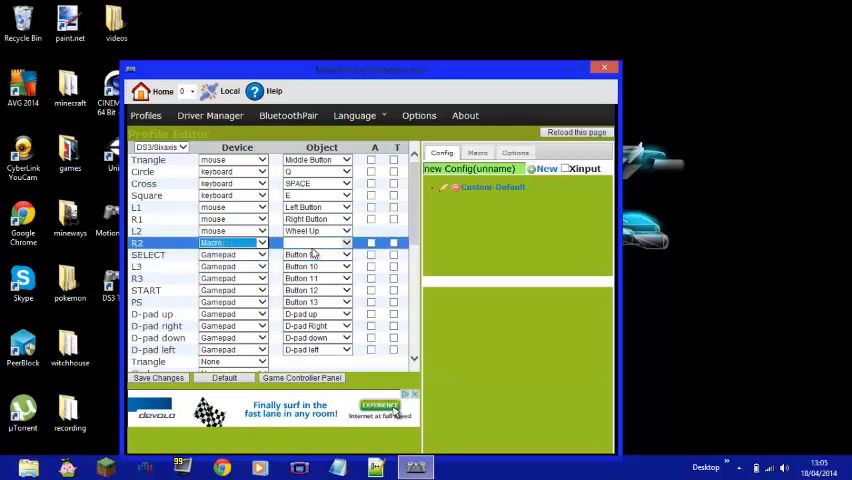
pyautogui.click(260, 244)
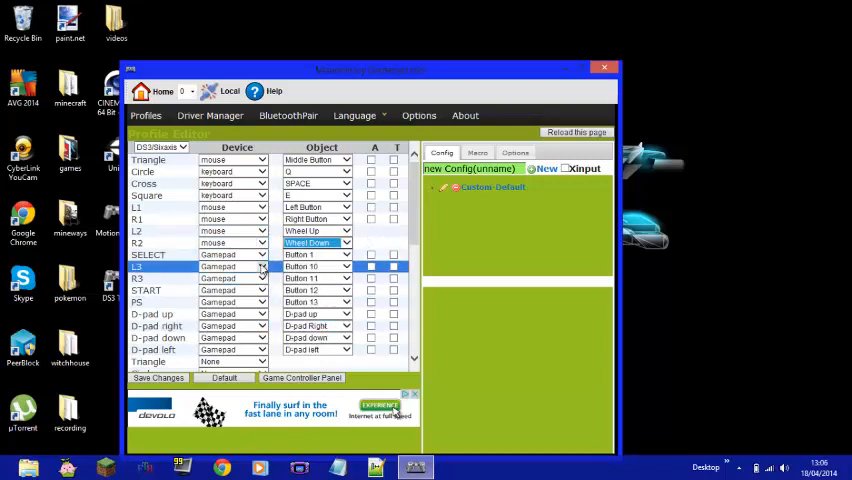
pyautogui.click(148, 254)
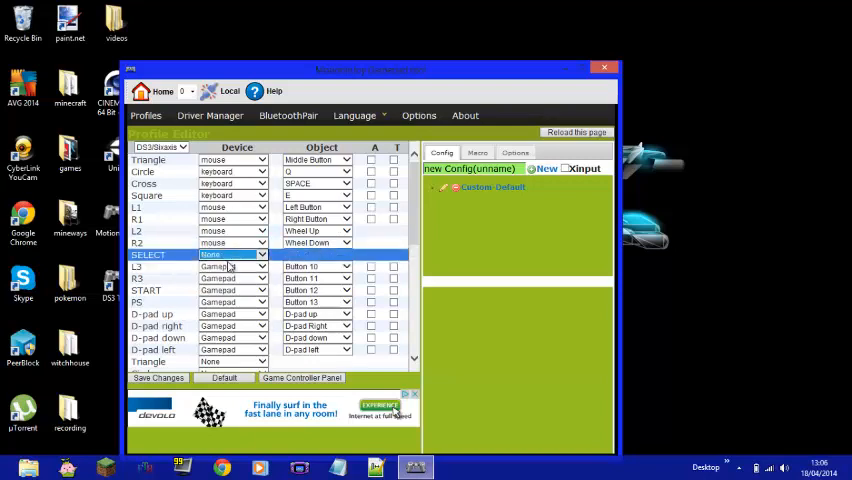
# Set L3 and R3 to keyboard input and move on to the PS button and START (Escape) mappings.
pyautogui.click(232, 254)
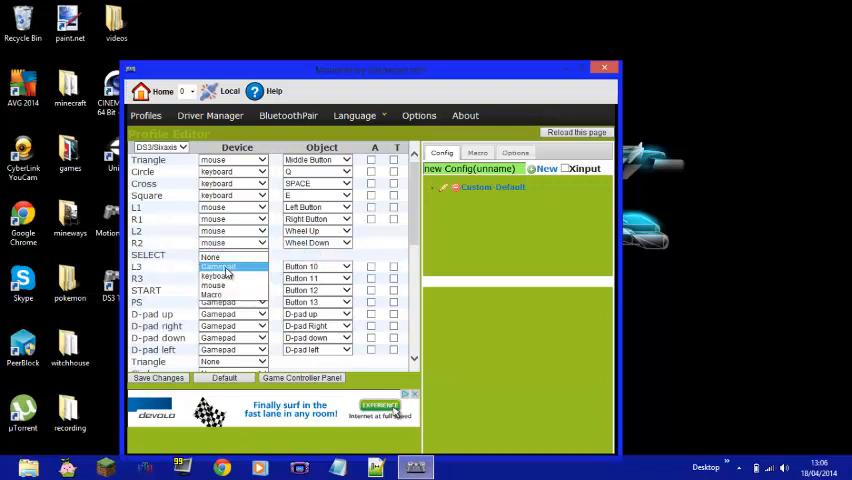
pyautogui.click(216, 266)
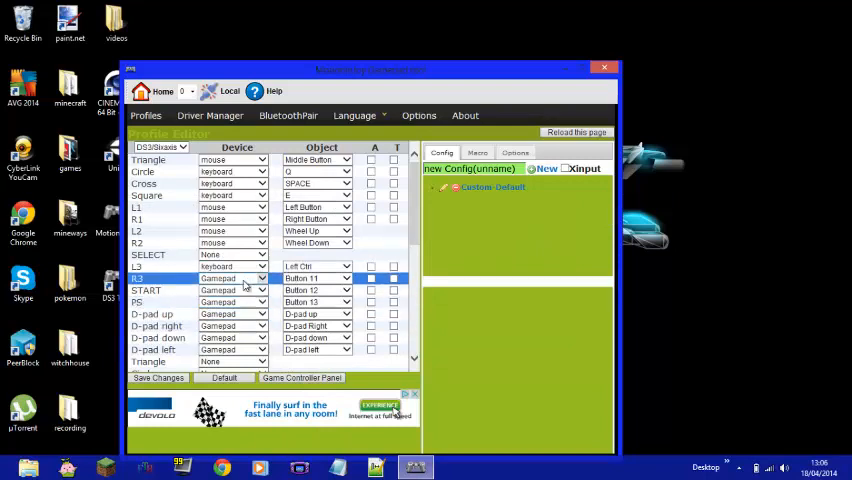
pyautogui.click(262, 278)
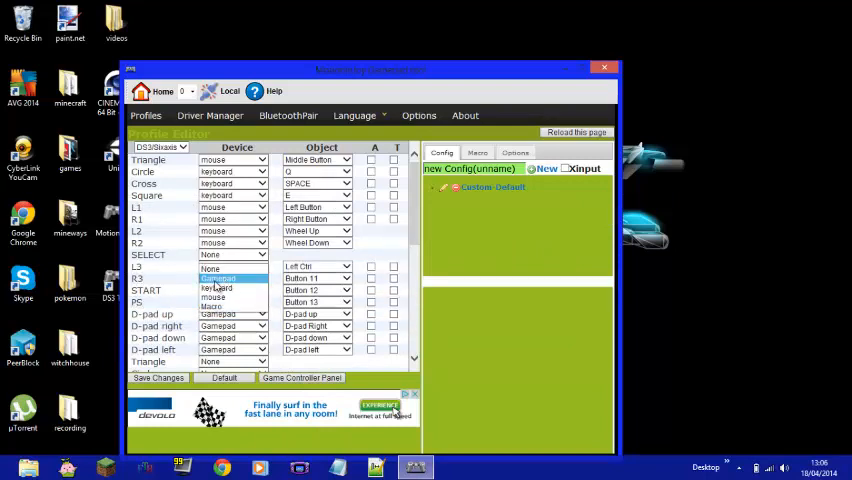
pyautogui.click(216, 288)
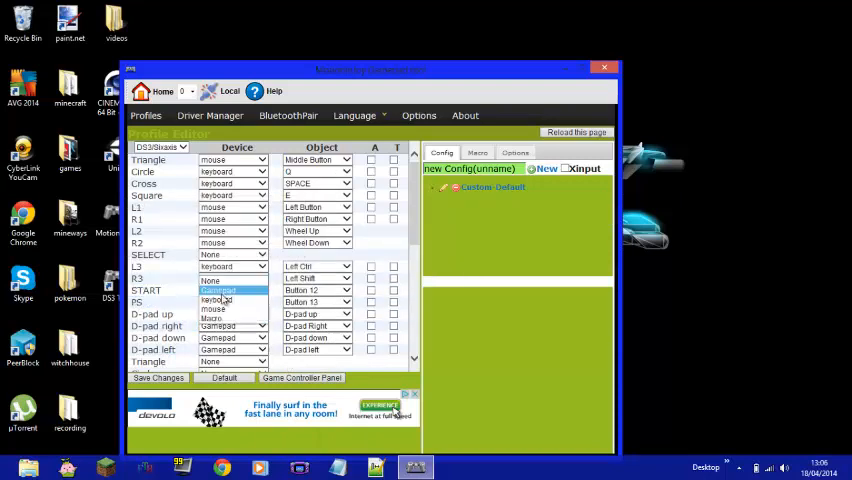
pyautogui.click(216, 290)
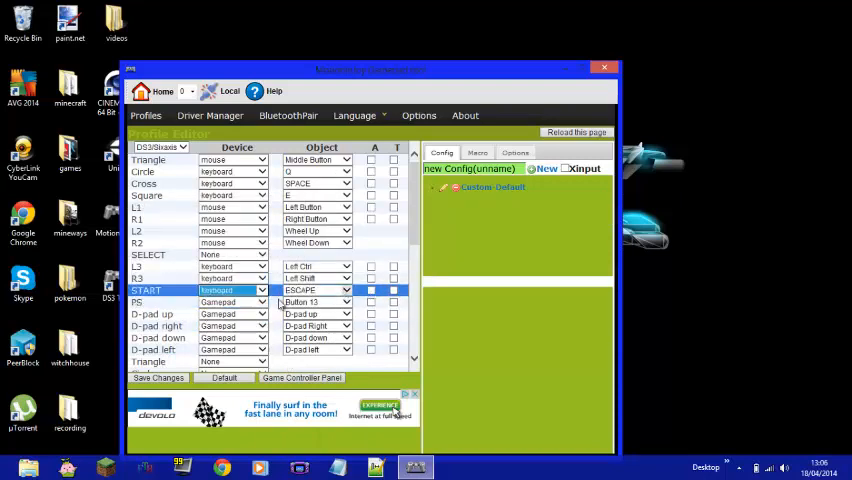
pyautogui.click(146, 302)
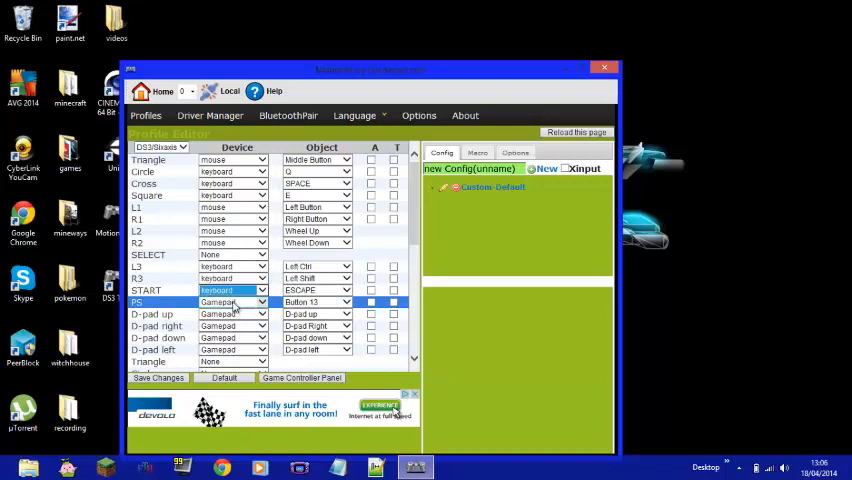
pyautogui.click(262, 254)
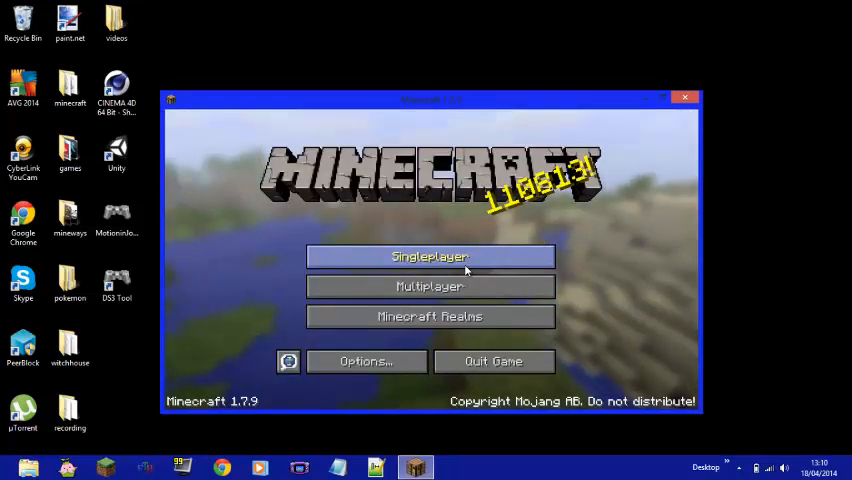
# Create a new Singleplayer world named ds3 and start it loading.
pyautogui.click(430, 256)
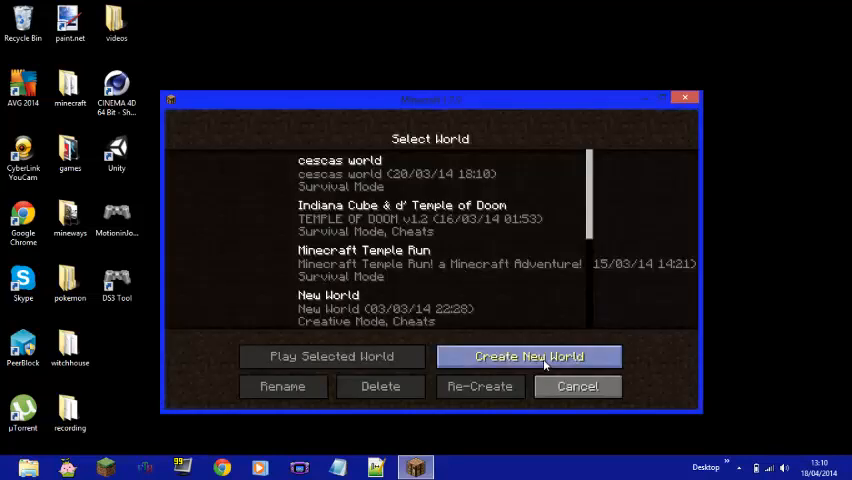
pyautogui.click(528, 356)
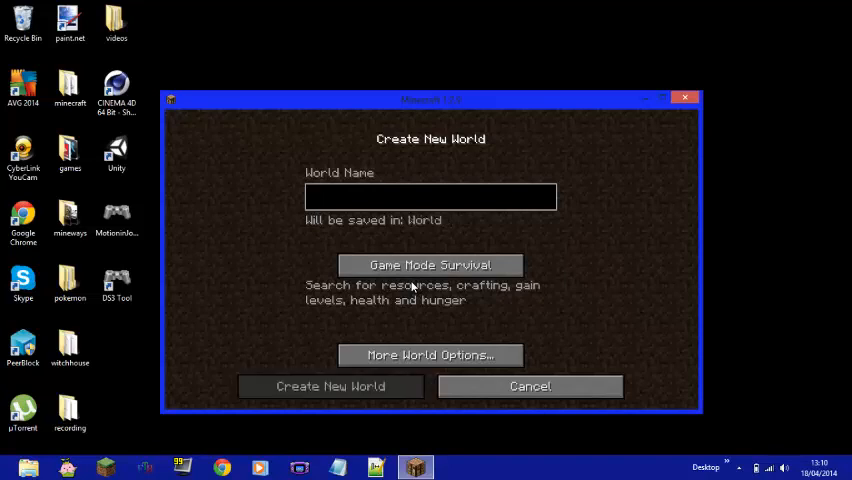
pyautogui.write('ds3')
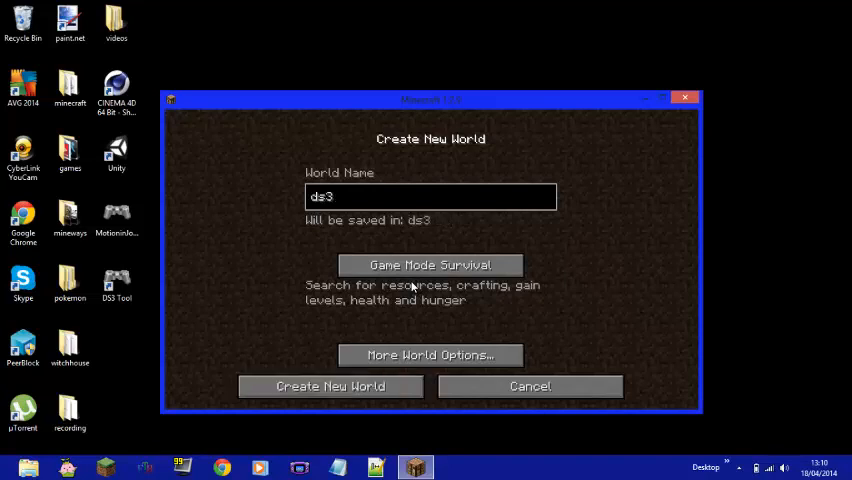
pyautogui.click(330, 386)
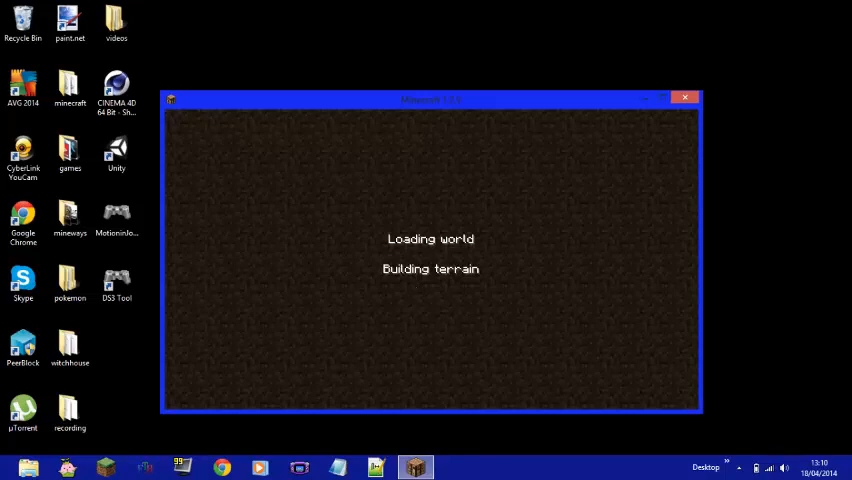
pyautogui.click(740, 468)
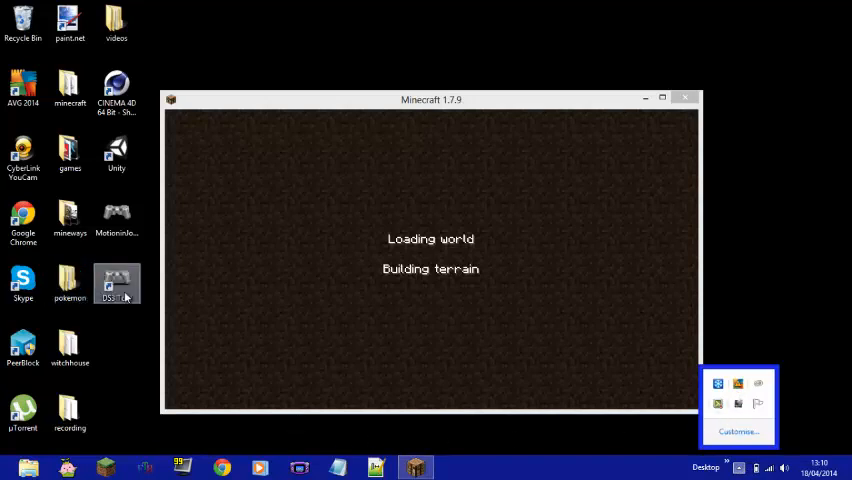
pyautogui.moveTo(118, 284)
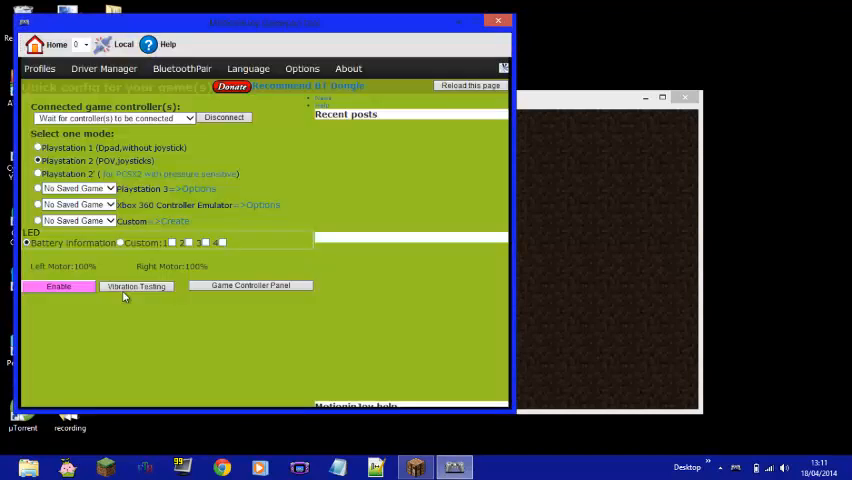
pyautogui.moveTo(252, 172)
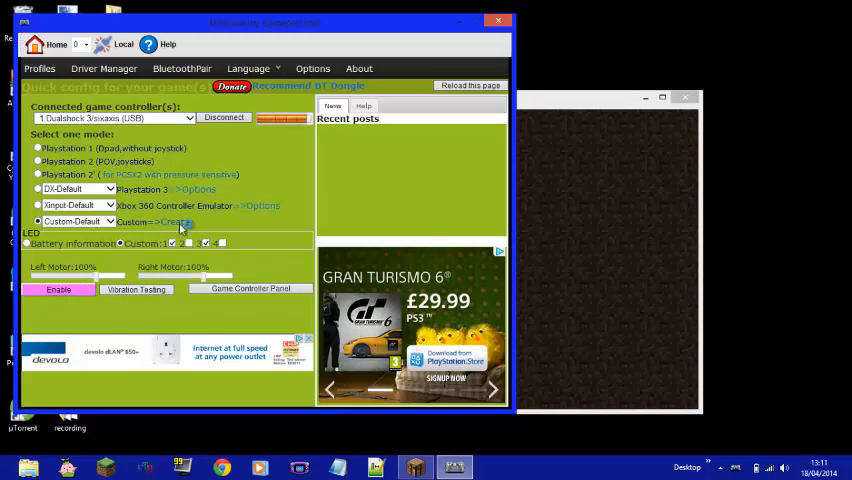
# Open the Custom mode's button mapping editor for the connected DualShock 3.
pyautogui.click(176, 220)
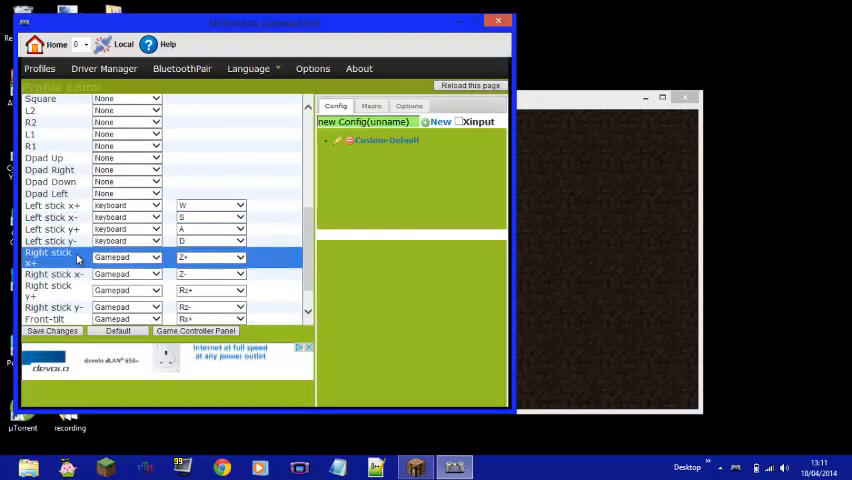
# Change the first right stick directions' Device to mouse and pick a mouse movement.
pyautogui.click(124, 256)
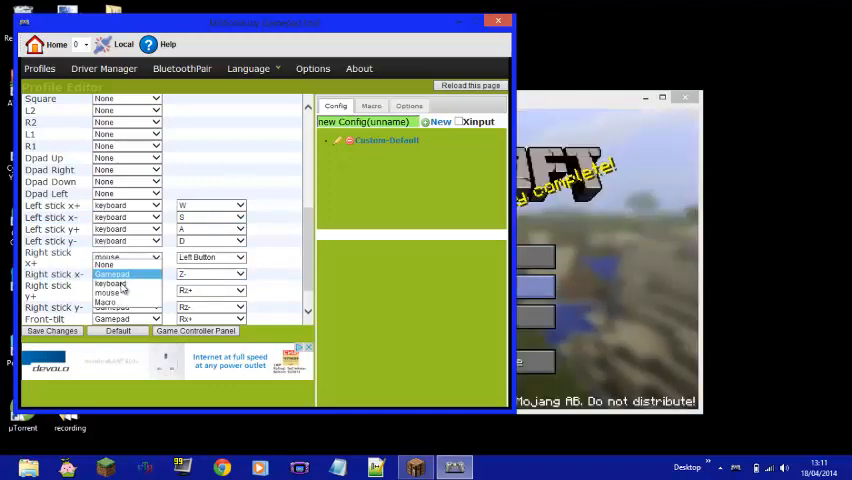
pyautogui.click(108, 284)
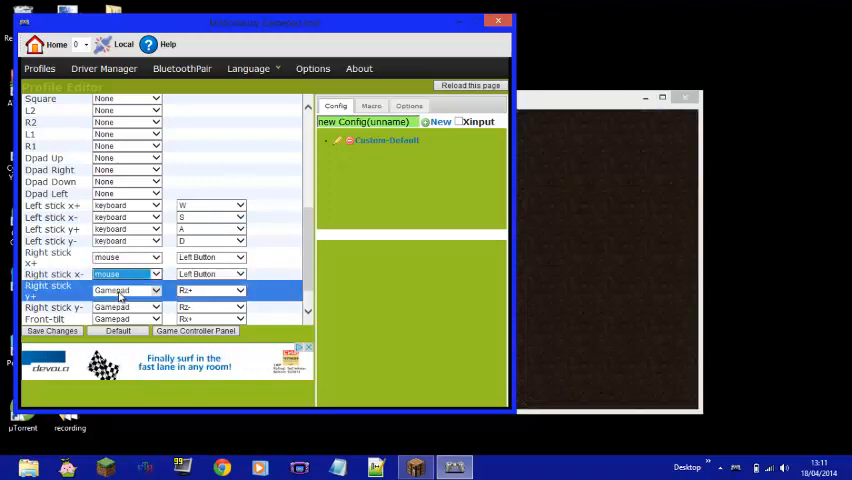
pyautogui.click(126, 290)
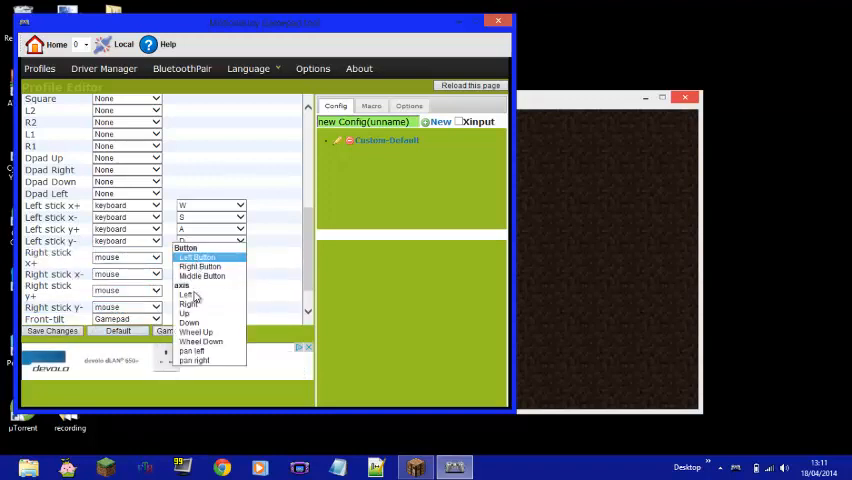
pyautogui.click(196, 256)
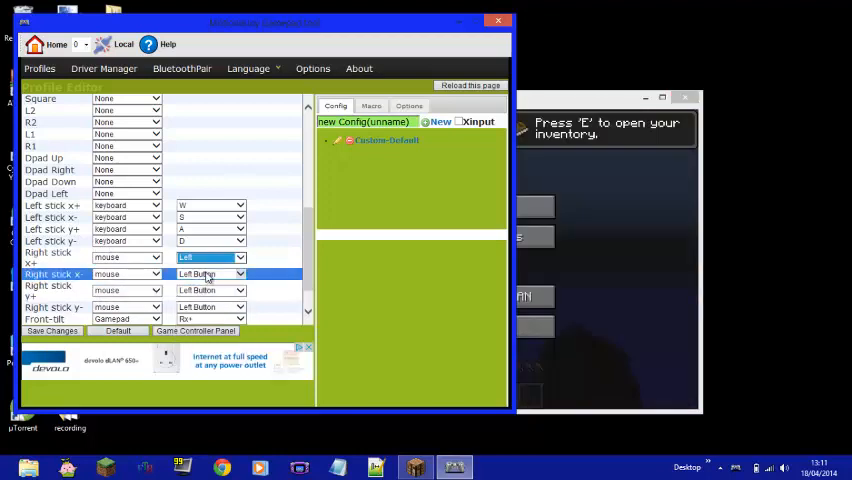
# Assign mouse movements (Left/Right/Up/Down) to the remaining right stick directions.
pyautogui.click(238, 274)
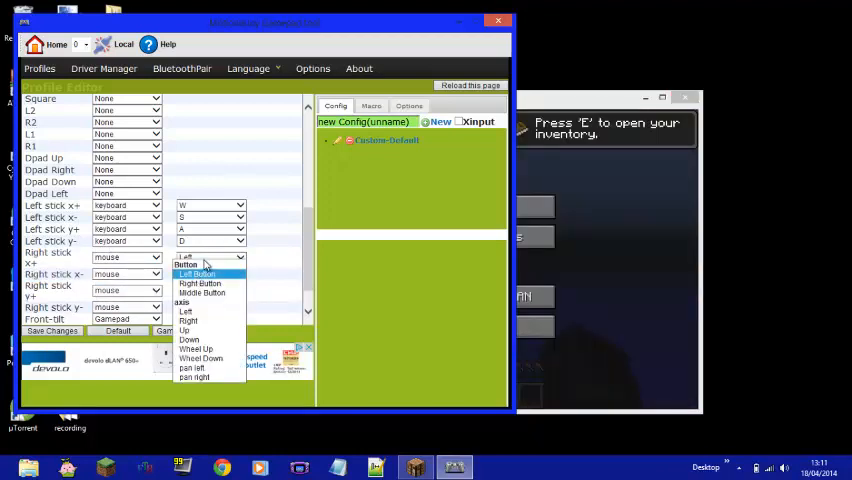
pyautogui.click(198, 274)
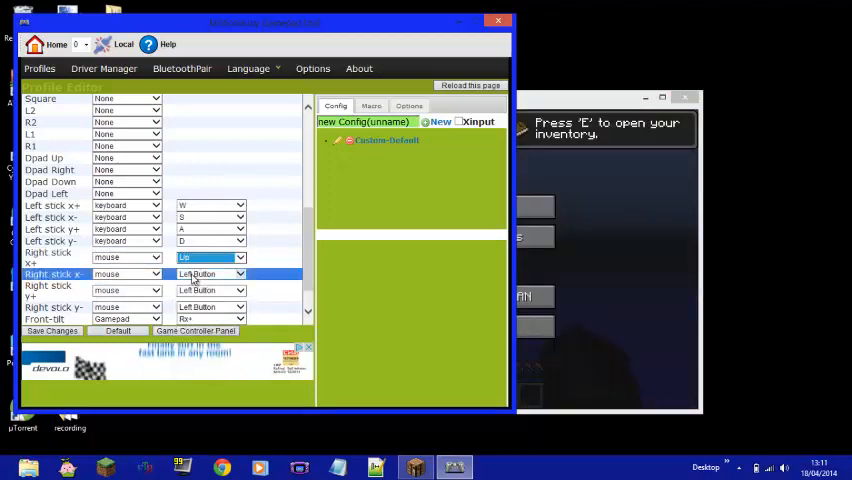
pyautogui.click(240, 272)
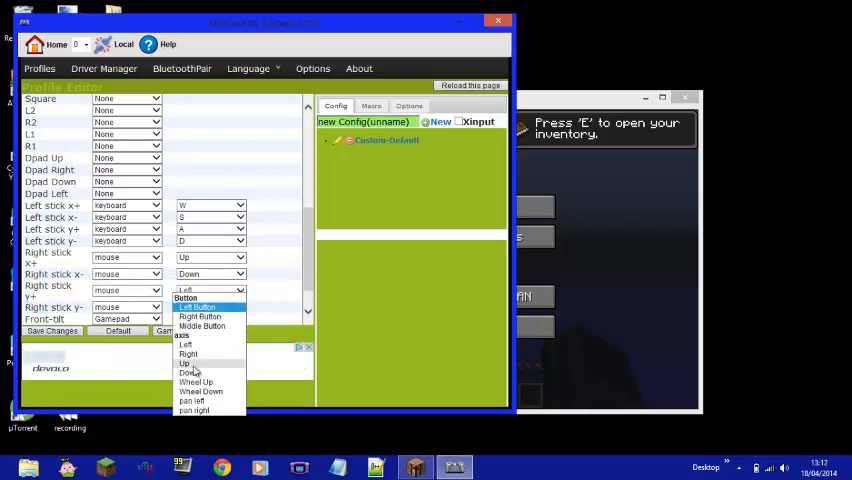
pyautogui.click(186, 344)
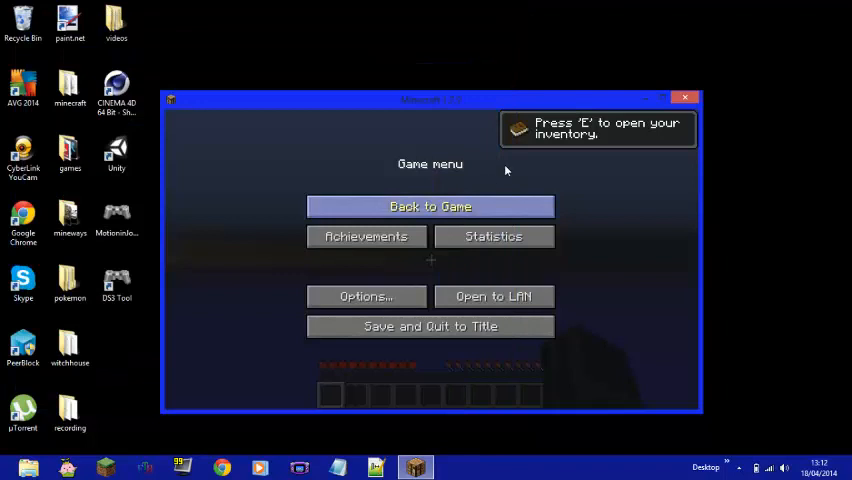
# Return to the game, move around with the controller, then bring up the inventory with E.
pyautogui.click(430, 206)
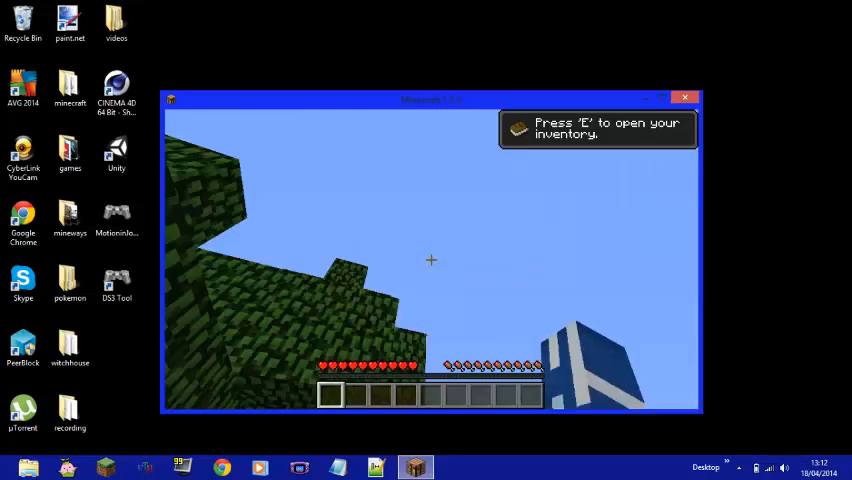
pyautogui.moveTo(432, 260)
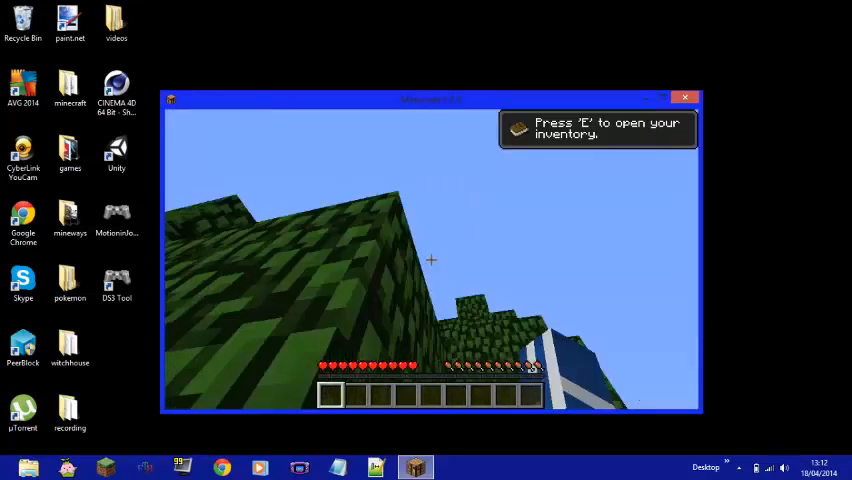
pyautogui.moveTo(432, 260)
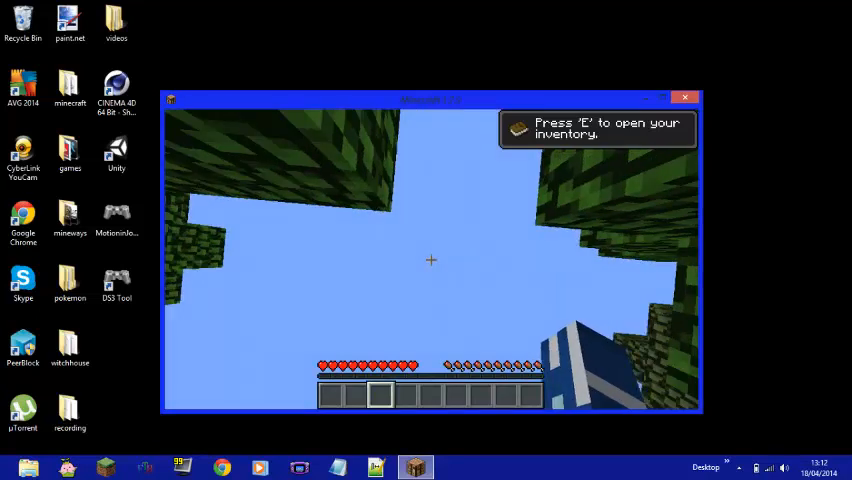
pyautogui.moveTo(430, 260)
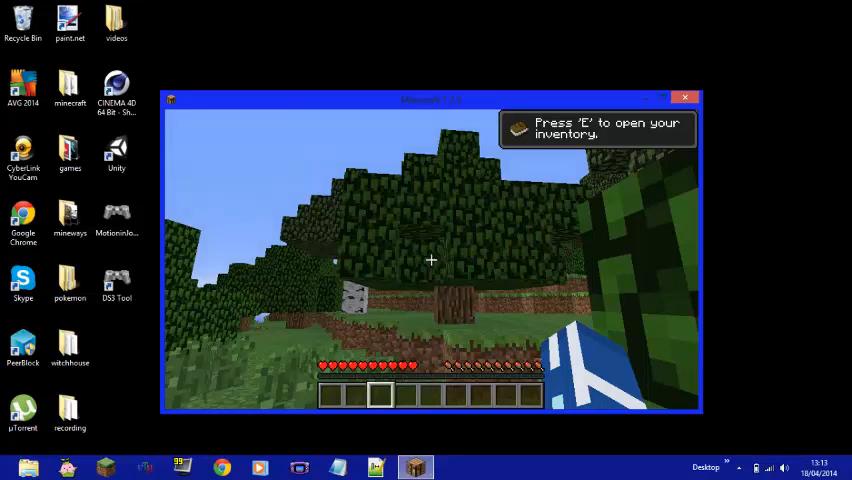
pyautogui.press('e')
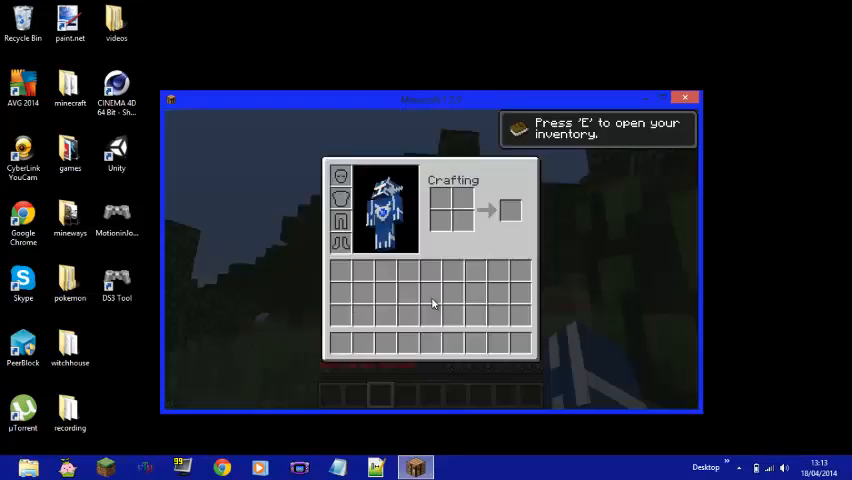
# Close the inventory with E before sending the chat messages.
pyautogui.press('e')
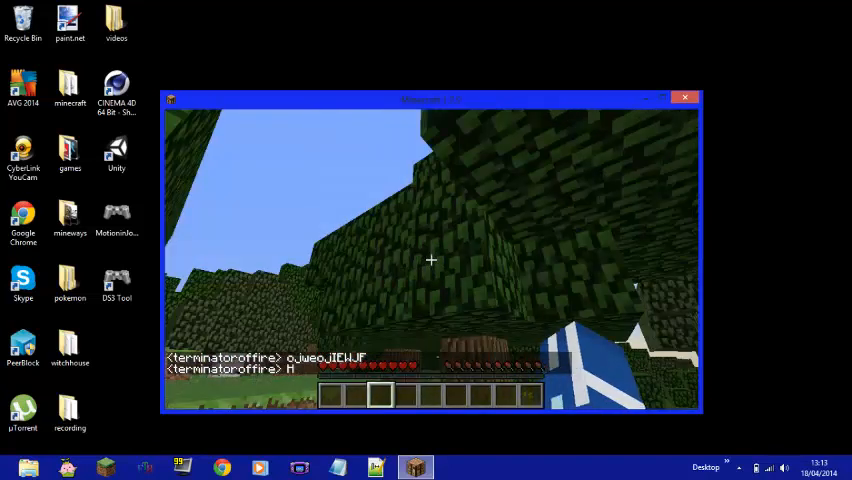
# Pause with Escape, close the Minecraft window and show the hidden tray icons.
pyautogui.press('Escape')
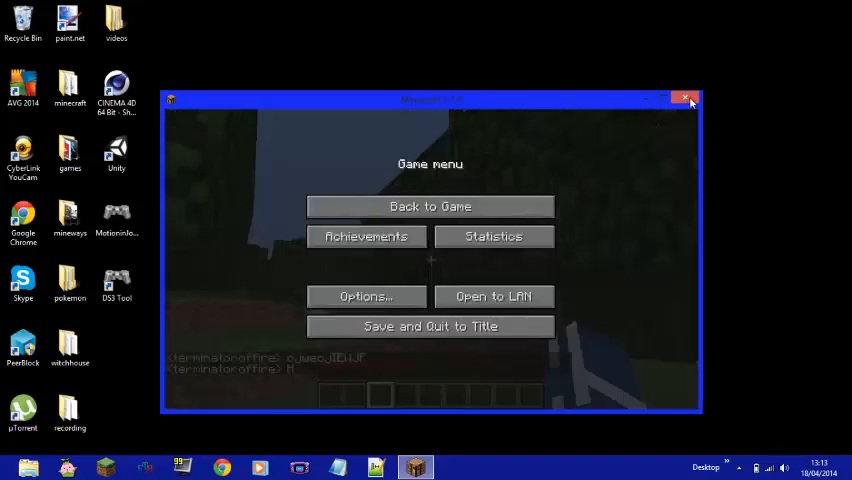
pyautogui.click(684, 100)
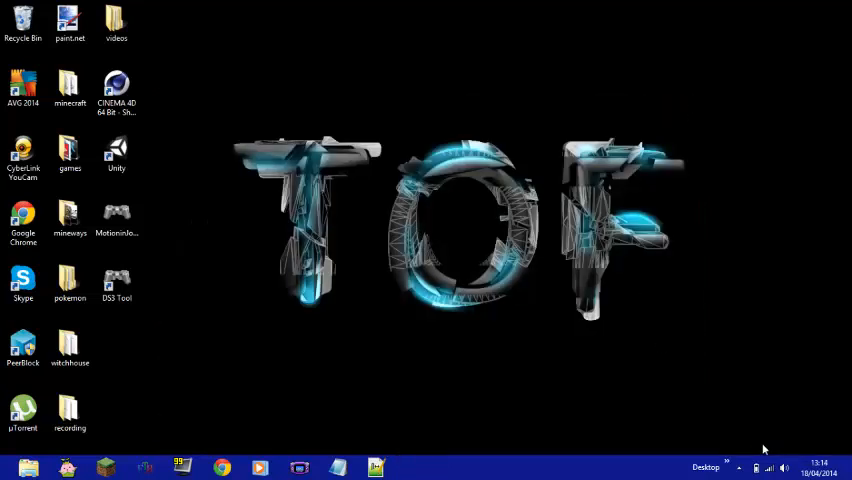
pyautogui.click(740, 468)
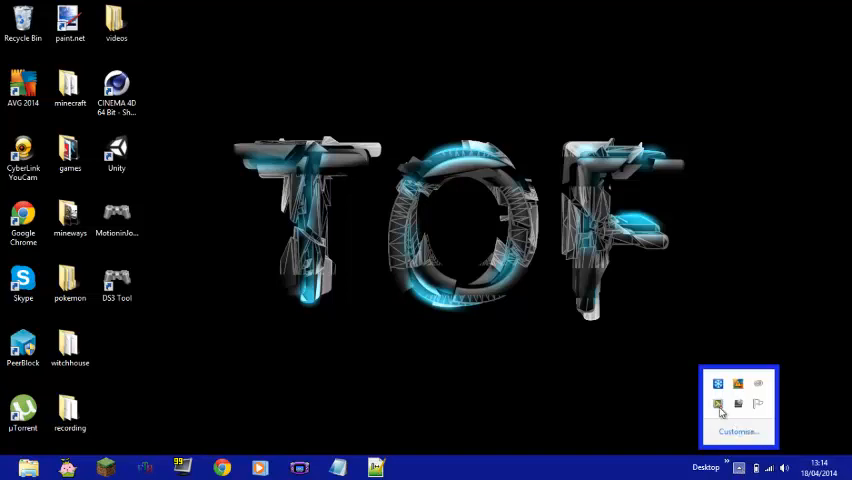